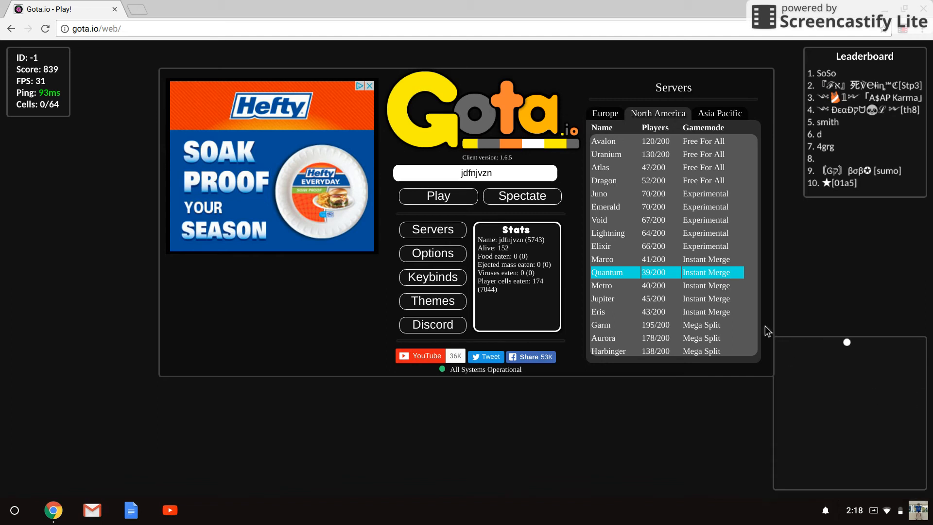
{"action": "mouse_move", "coordinate": [434, 199]}
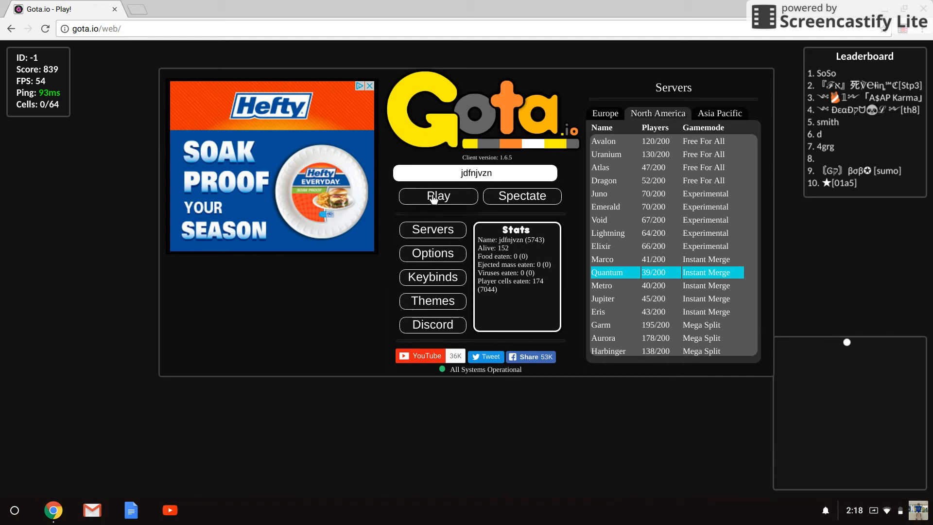
Skip the reCAPTCHA image challenge after Play and go back to the Gota home page
{"action": "left_click", "coordinate": [437, 195]}
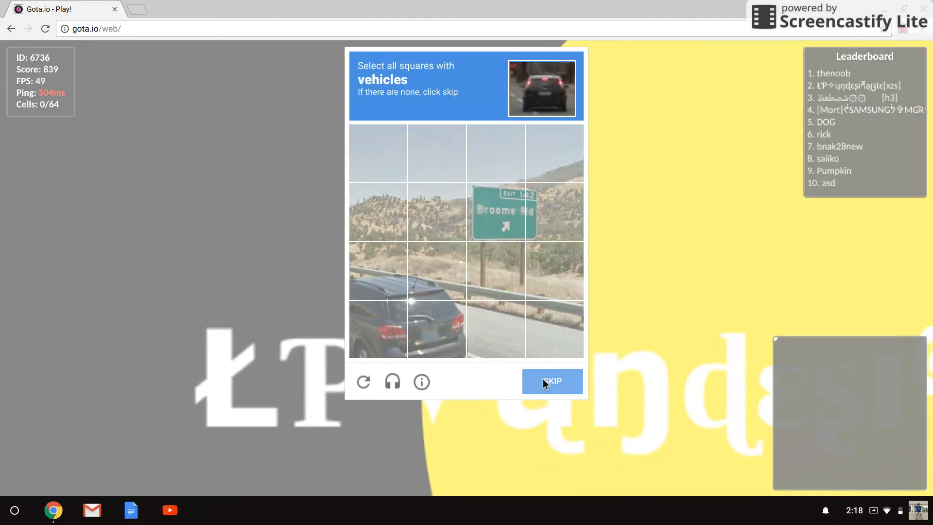
{"action": "left_click", "coordinate": [550, 381]}
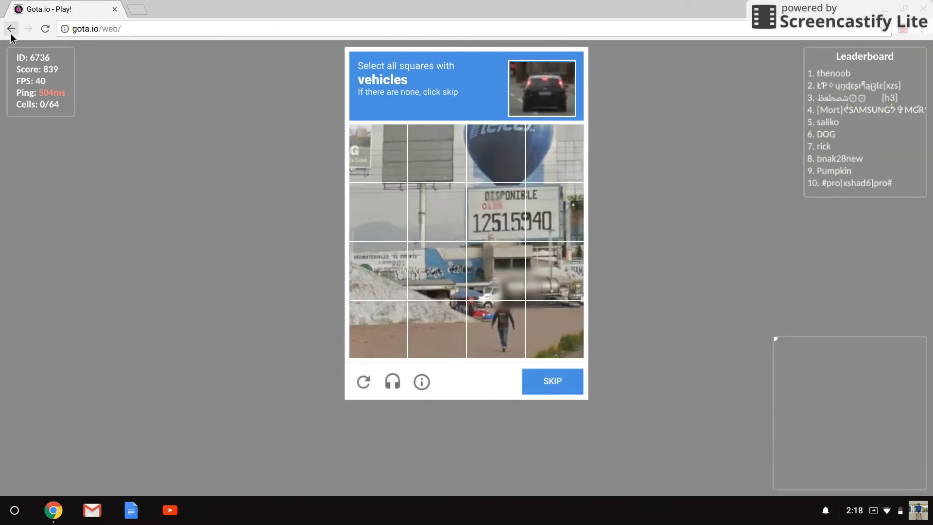
{"action": "left_click", "coordinate": [10, 28]}
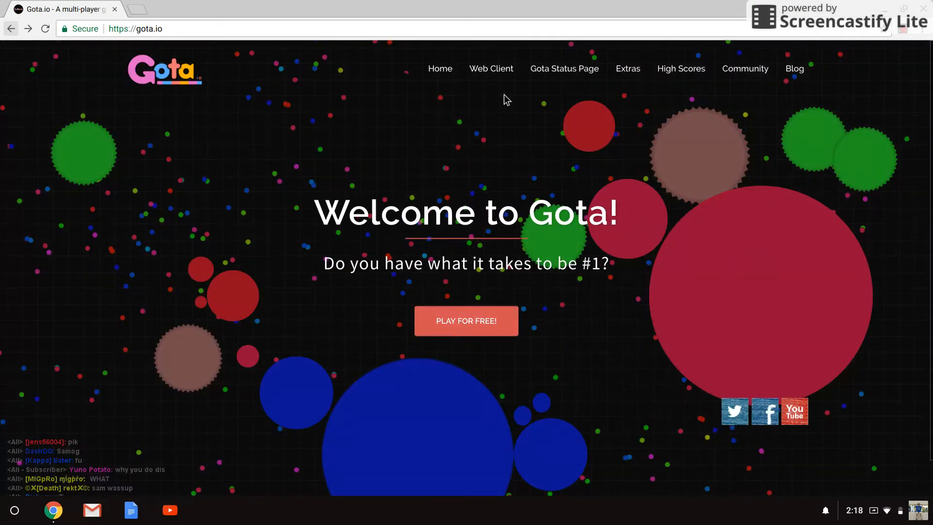
Launch the web client via Play For Free and pick a server to start a game
{"action": "left_click", "coordinate": [466, 321]}
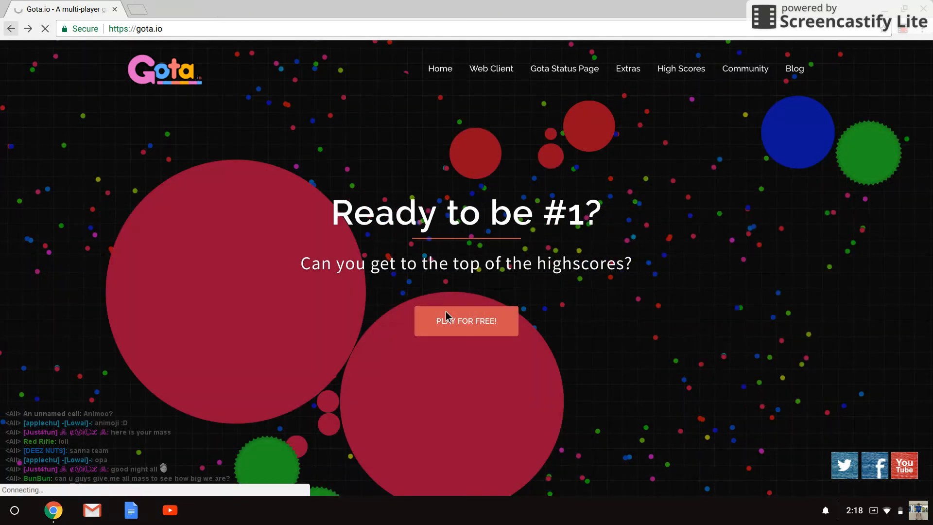
{"action": "left_click", "coordinate": [466, 321]}
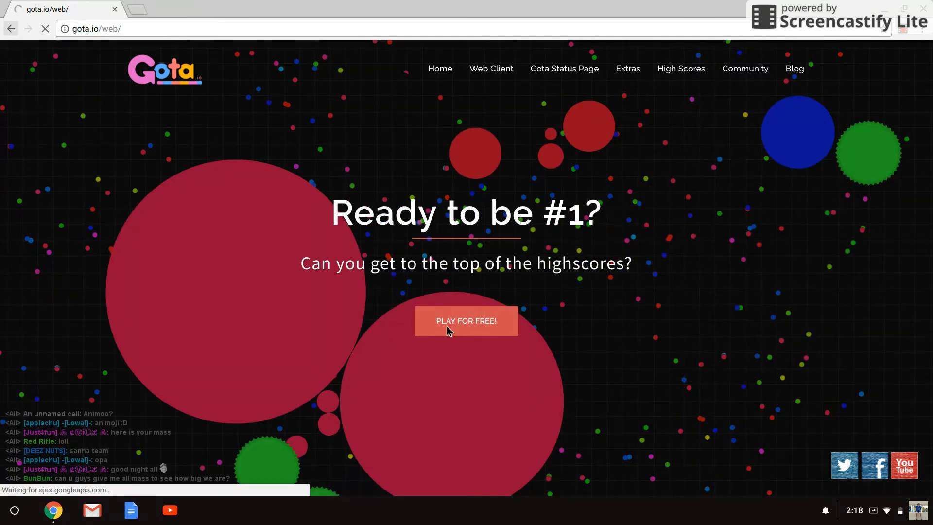
{"action": "left_click", "coordinate": [466, 321]}
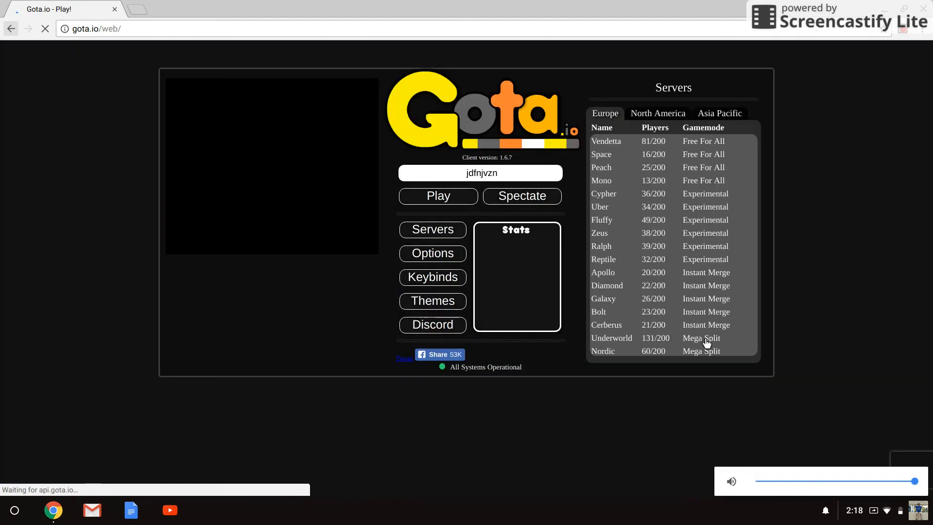
{"action": "left_click", "coordinate": [658, 113]}
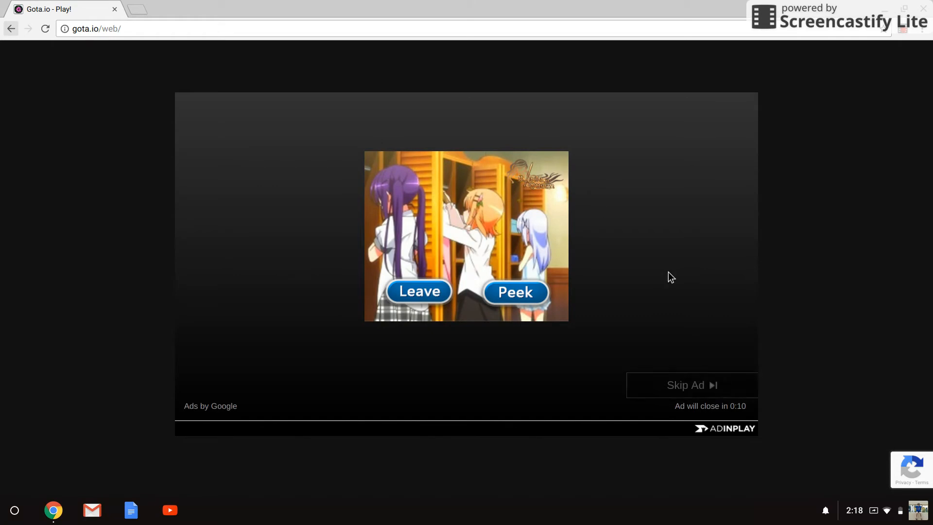
{"action": "mouse_move", "coordinate": [604, 276]}
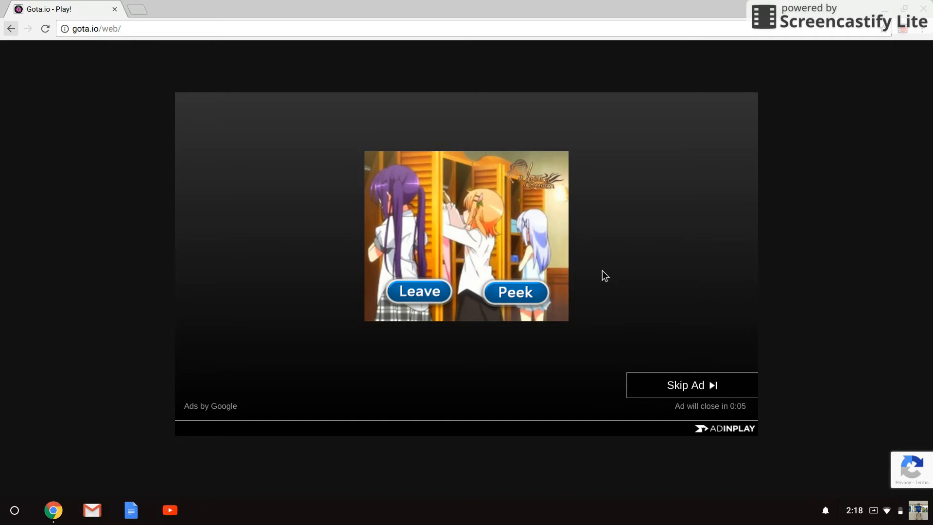
Skip the pre-game video ad so the jdfnjvzn match goes live
{"action": "left_click", "coordinate": [691, 385]}
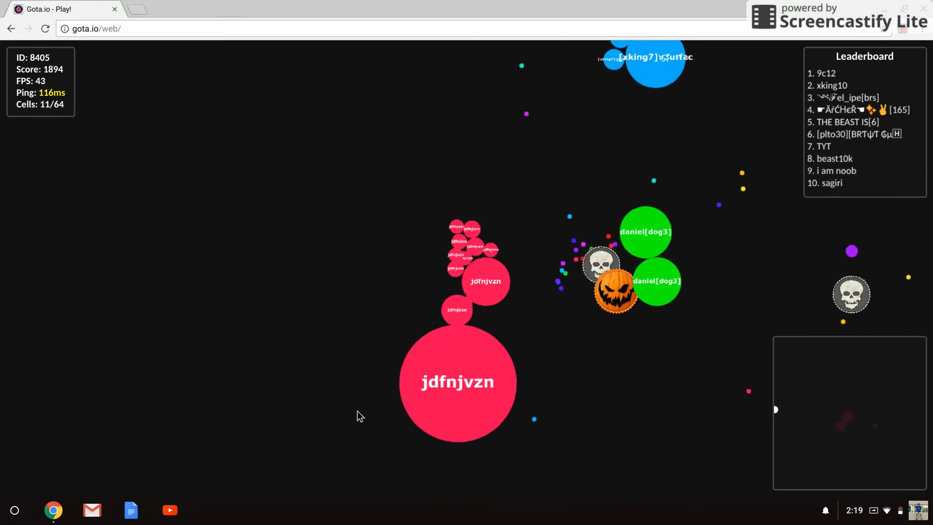
{"action": "mouse_move", "coordinate": [513, 260]}
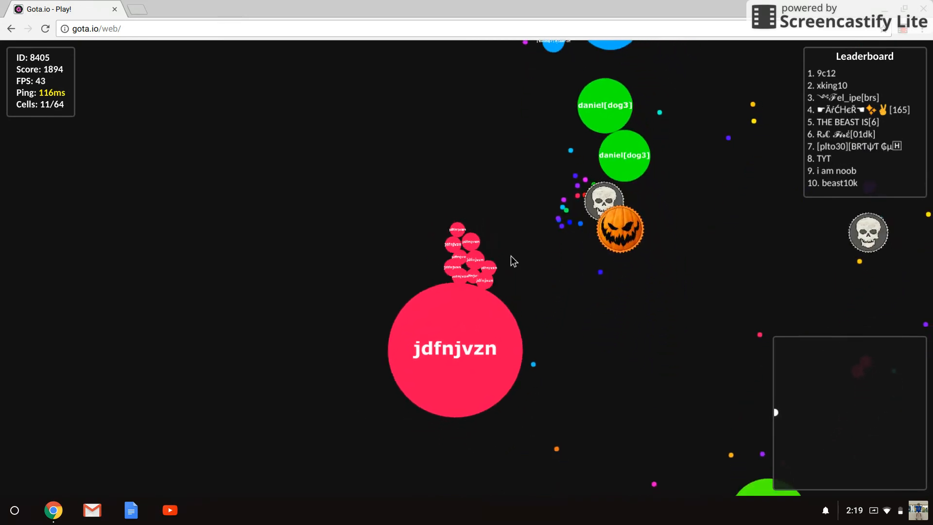
{"action": "mouse_move", "coordinate": [476, 191]}
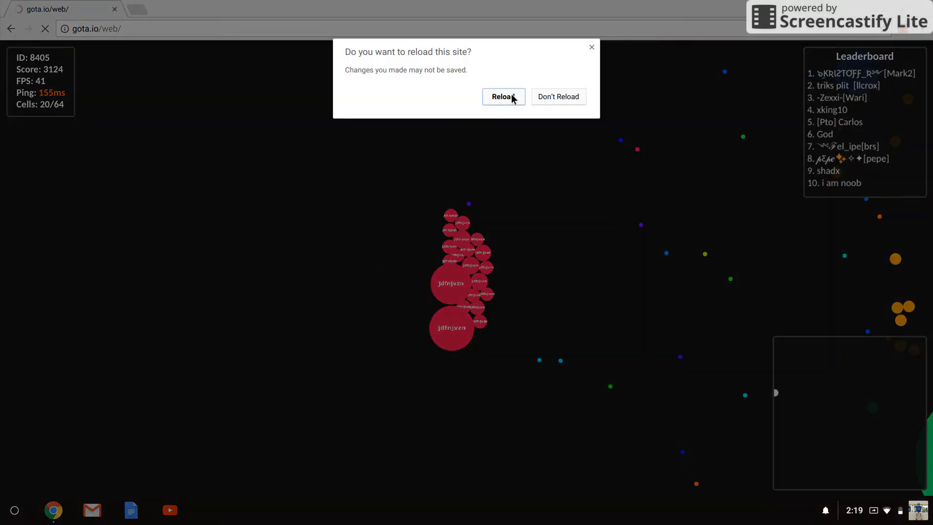
Reload the page, respawn jdfnjvzn on Odin, then leave the game tab for a blank new tab
{"action": "left_click", "coordinate": [503, 96]}
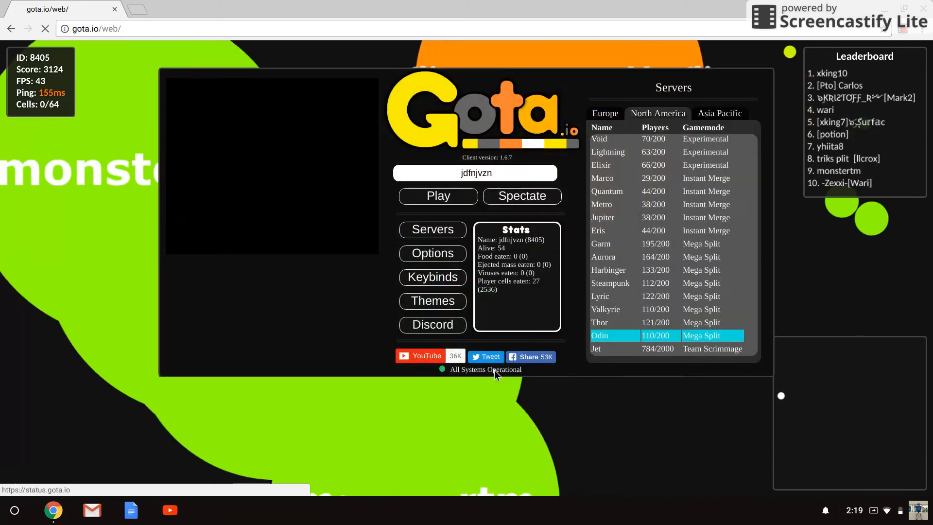
{"action": "left_click", "coordinate": [438, 196]}
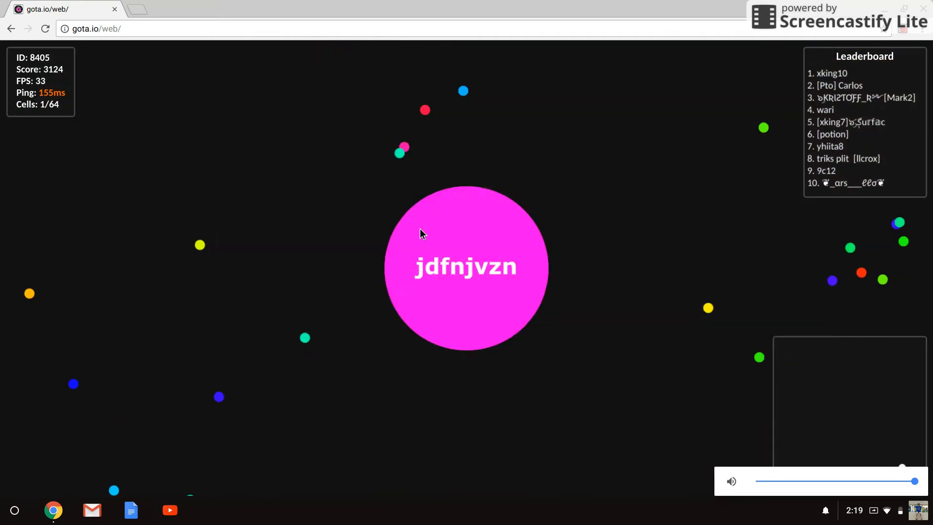
{"action": "key", "text": "space"}
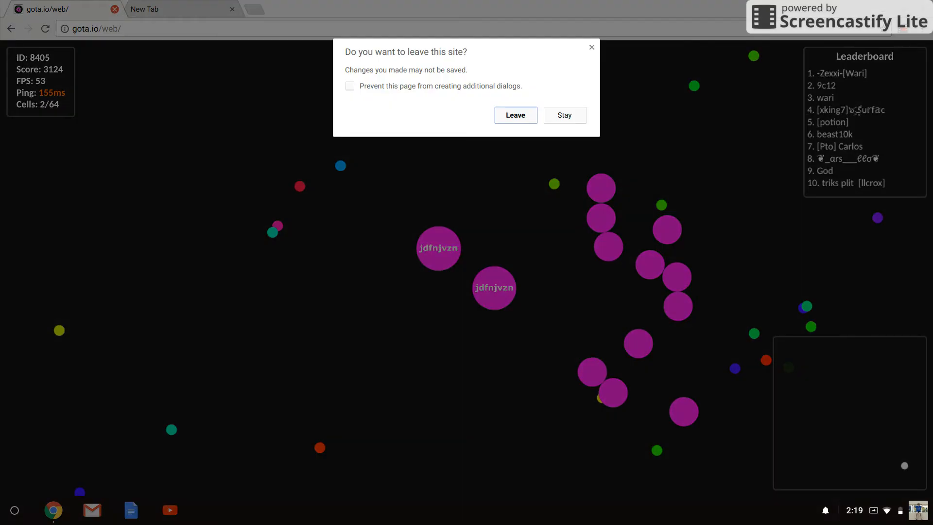
{"action": "left_click", "coordinate": [514, 114]}
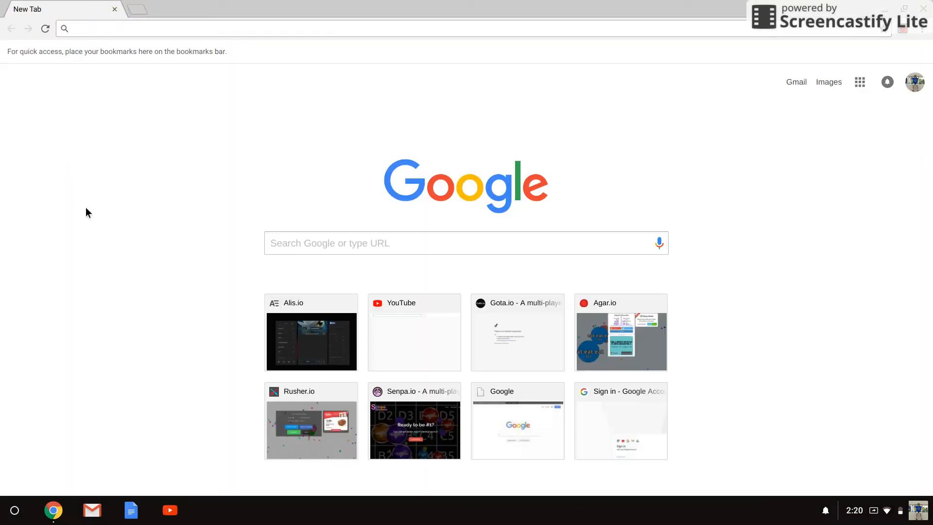
Return to Gota from the new tab, join Instant Merge server Eris and skip the ad
{"action": "left_click", "coordinate": [516, 332]}
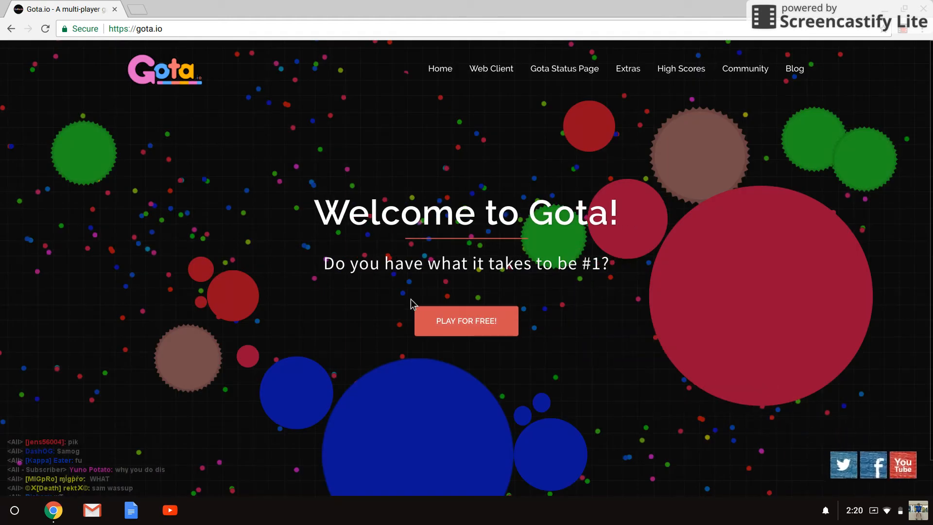
{"action": "left_click", "coordinate": [465, 320]}
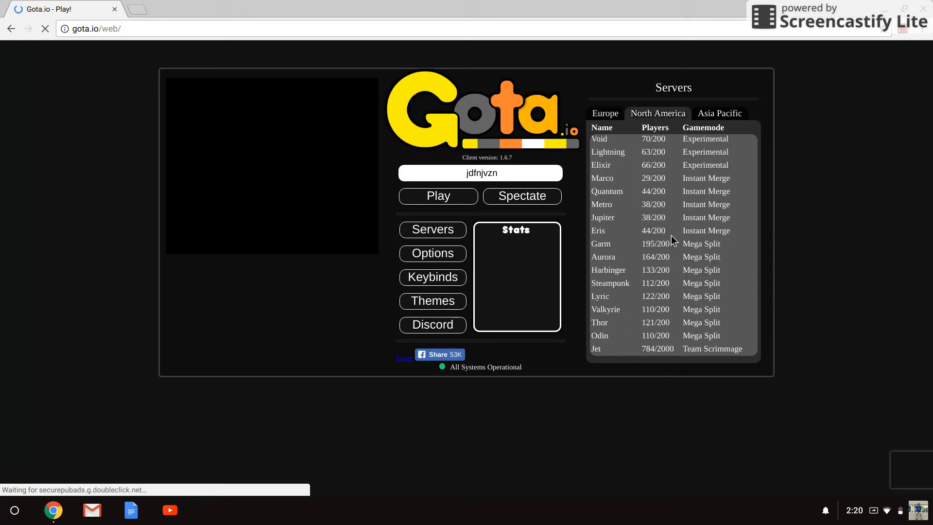
{"action": "left_click", "coordinate": [655, 322]}
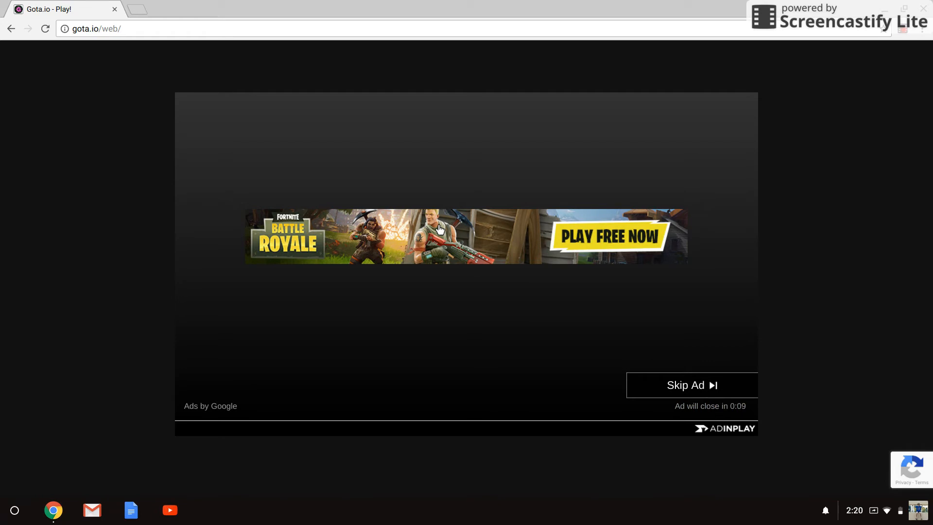
{"action": "mouse_move", "coordinate": [719, 389]}
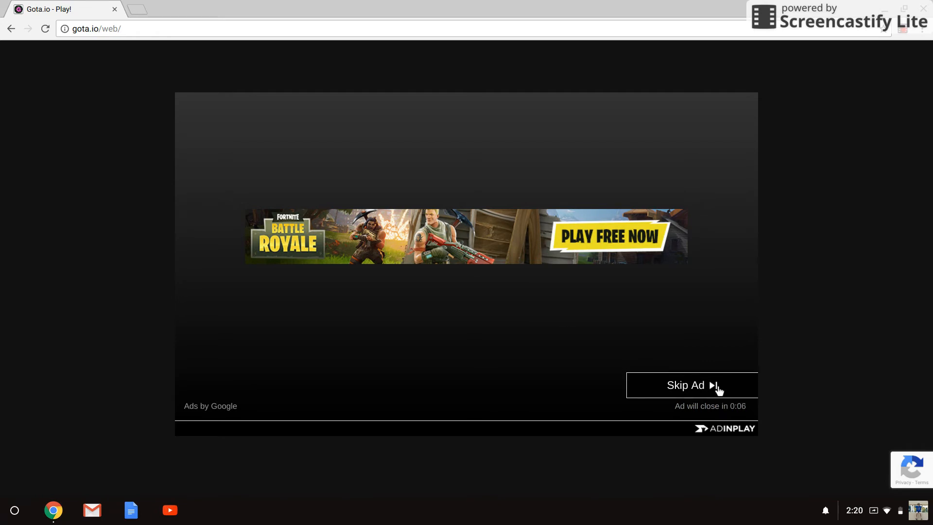
{"action": "left_click", "coordinate": [691, 385]}
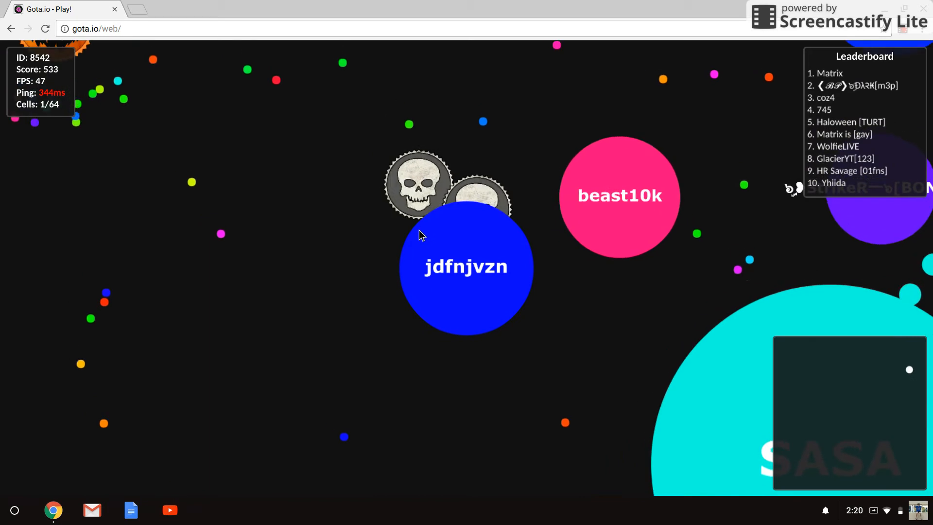
Respawn jdfnjvzn repeatedly from the menu on Thor, playing lives up to score 1614
{"action": "key", "text": "space"}
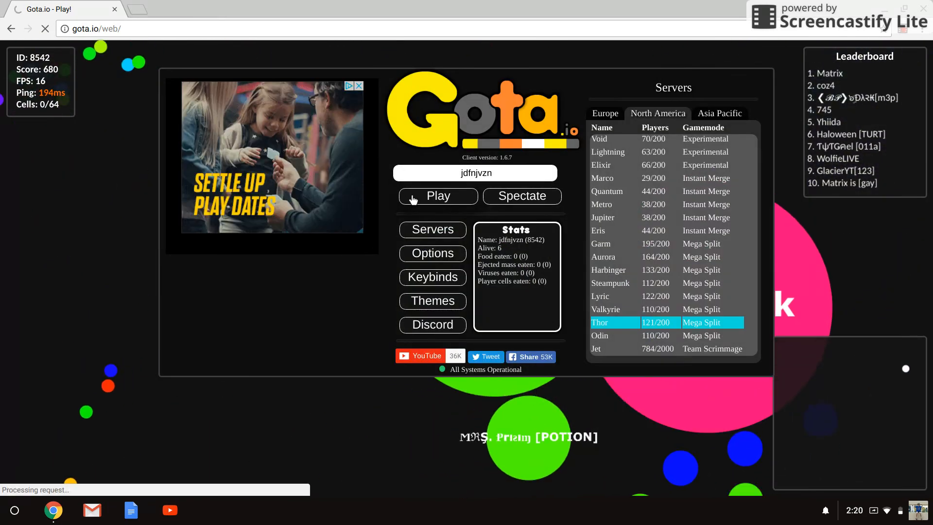
{"action": "left_click", "coordinate": [437, 196]}
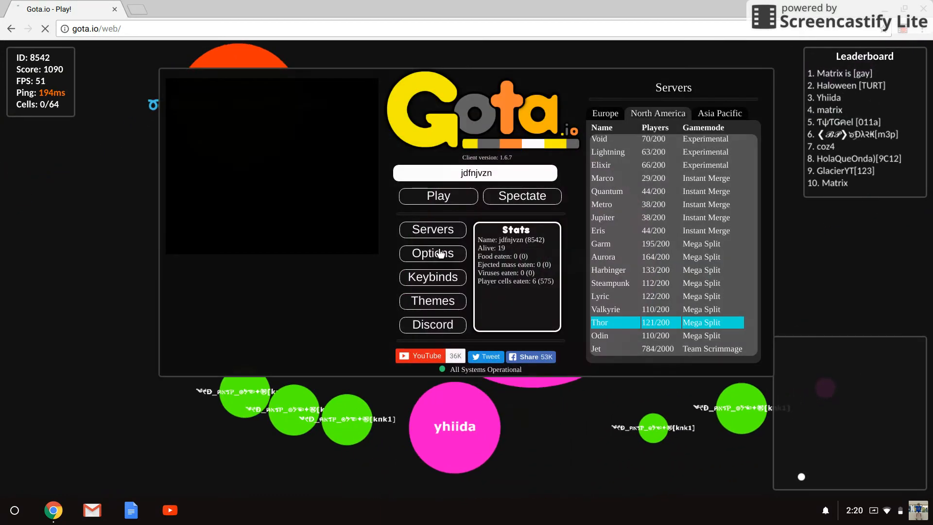
{"action": "left_click", "coordinate": [437, 196]}
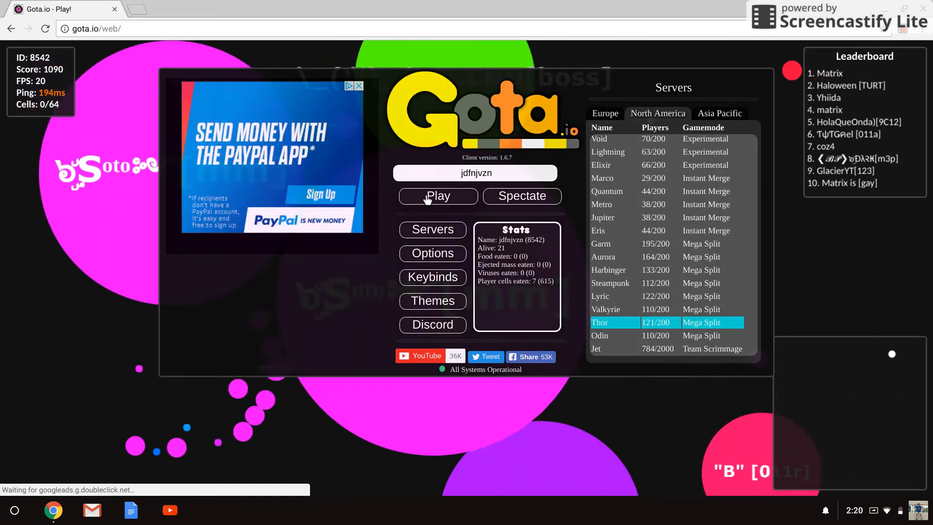
{"action": "left_click", "coordinate": [438, 196]}
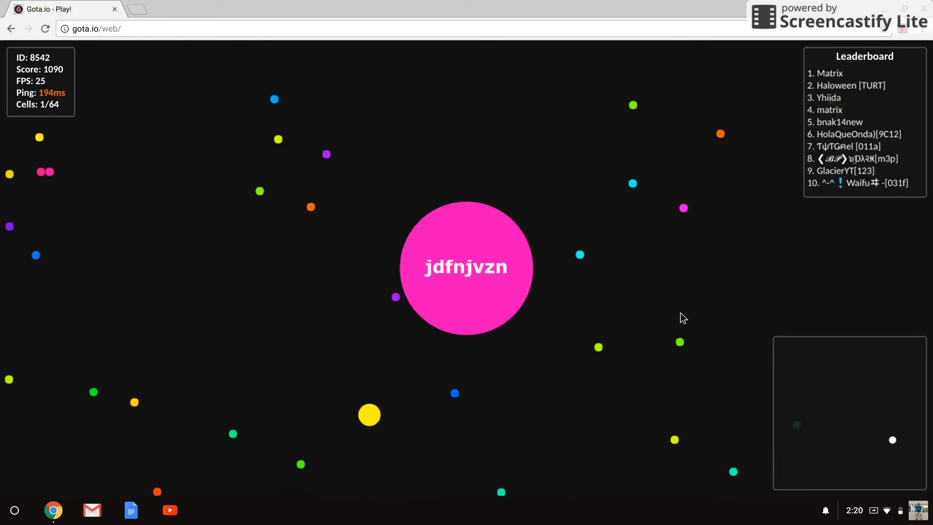
{"action": "key", "text": "space"}
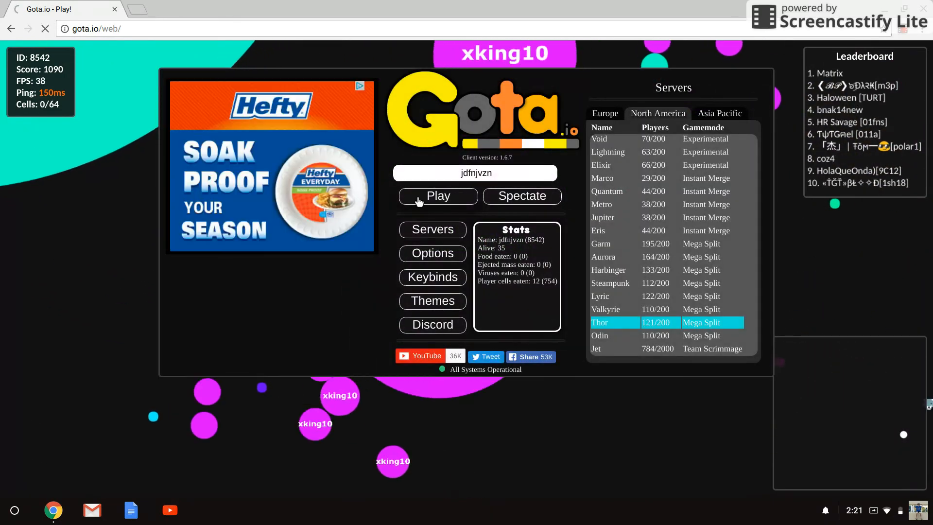
{"action": "left_click", "coordinate": [437, 196]}
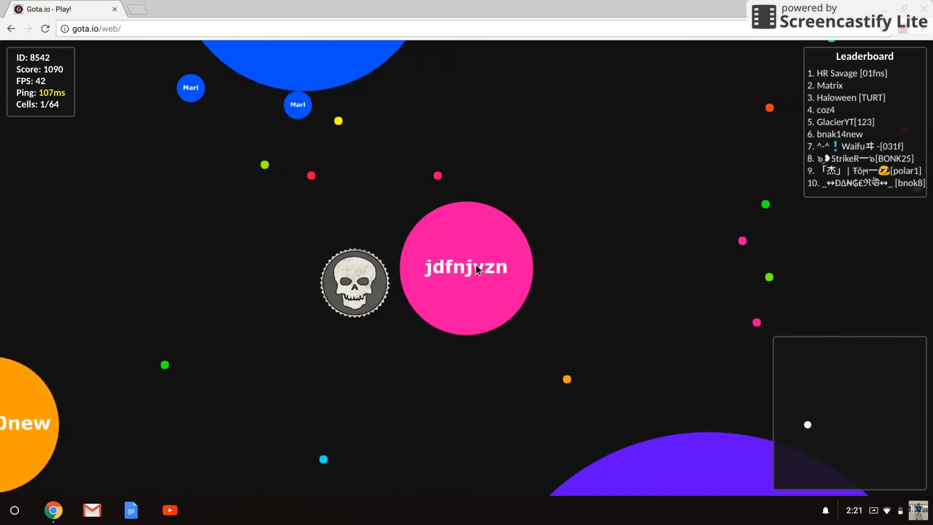
{"action": "key", "text": "space"}
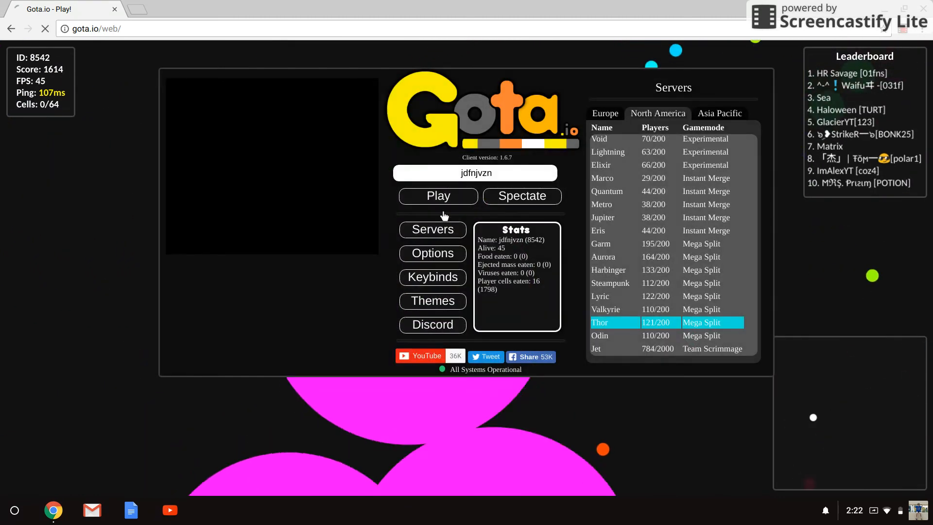
Respawn jdfnjvzn, decline two party invites including :V [Bnok4], and split to eight cells at 7354
{"action": "left_click", "coordinate": [438, 196]}
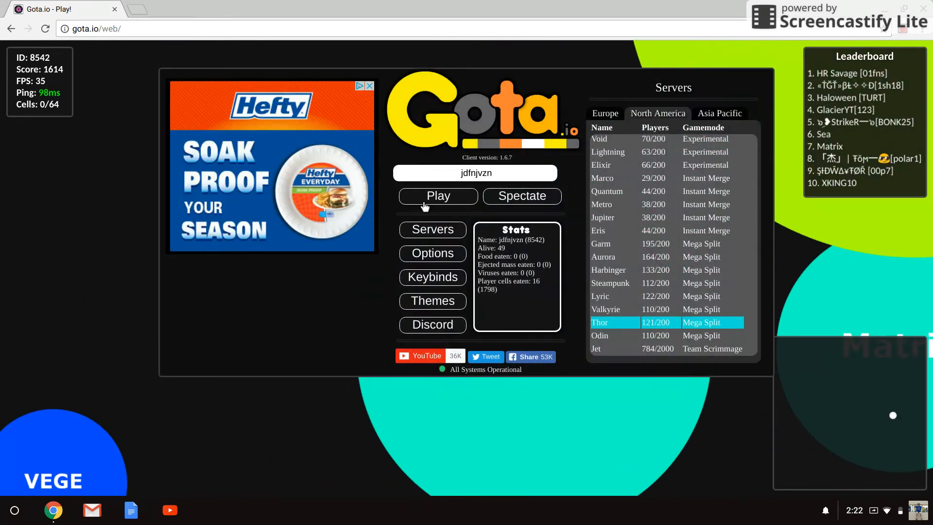
{"action": "left_click", "coordinate": [437, 196]}
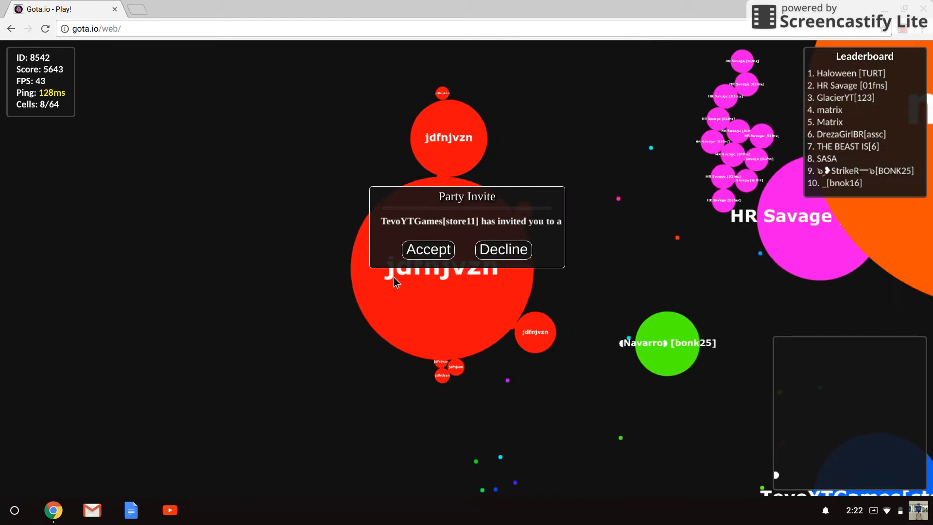
{"action": "left_click", "coordinate": [502, 249]}
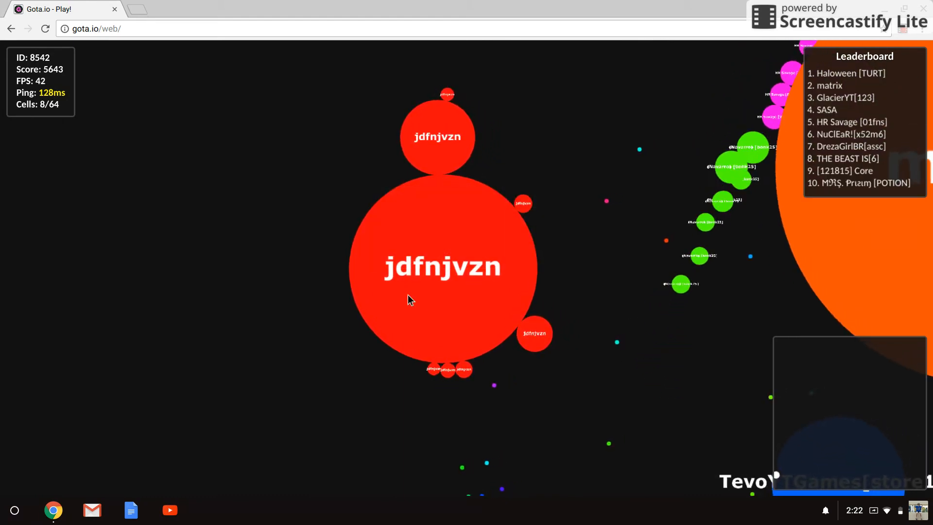
{"action": "mouse_move", "coordinate": [342, 328]}
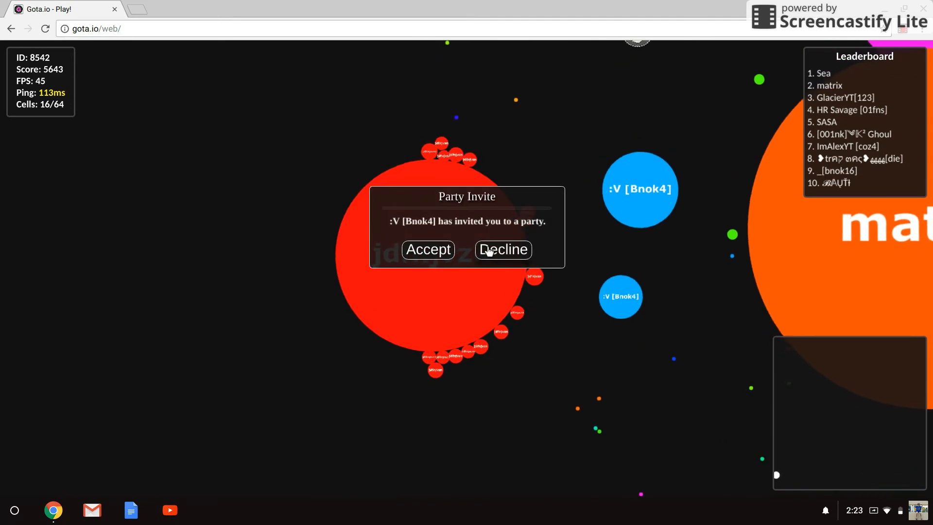
{"action": "left_click", "coordinate": [502, 249]}
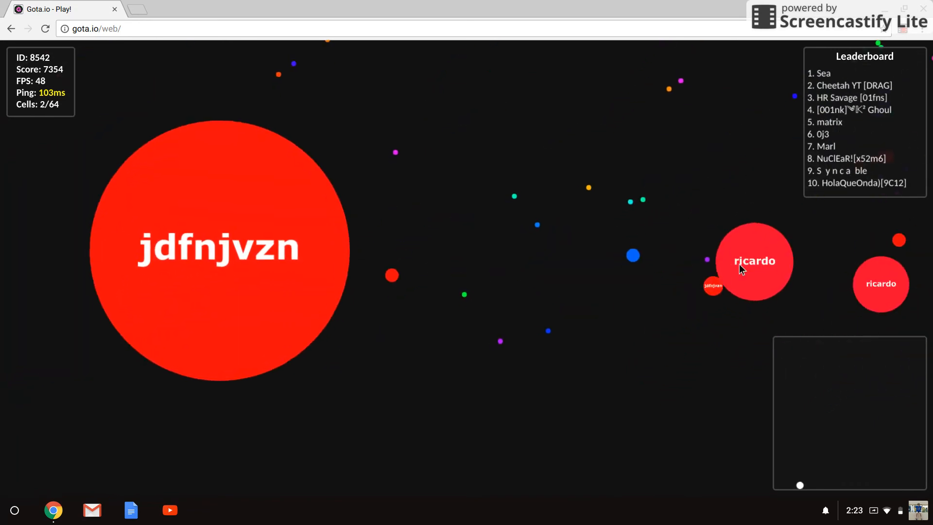
{"action": "key", "text": "space"}
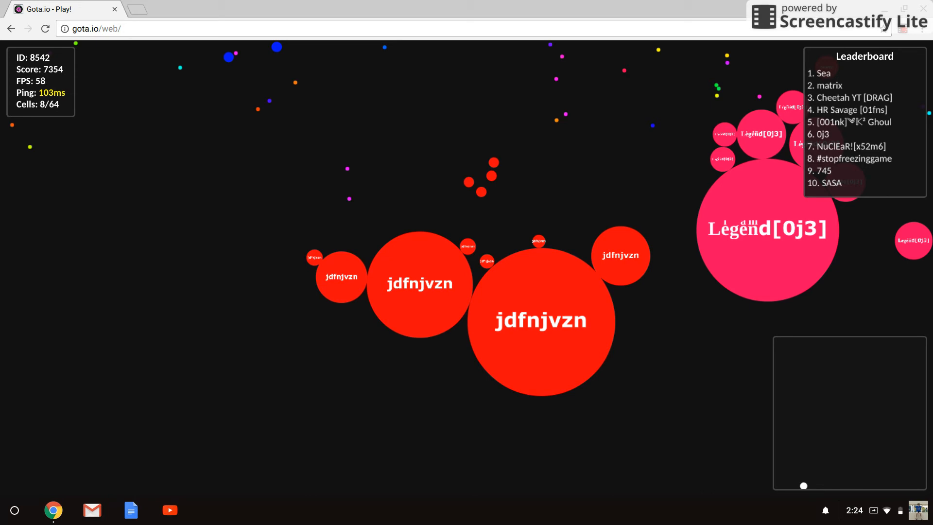
{"action": "mouse_move", "coordinate": [492, 496]}
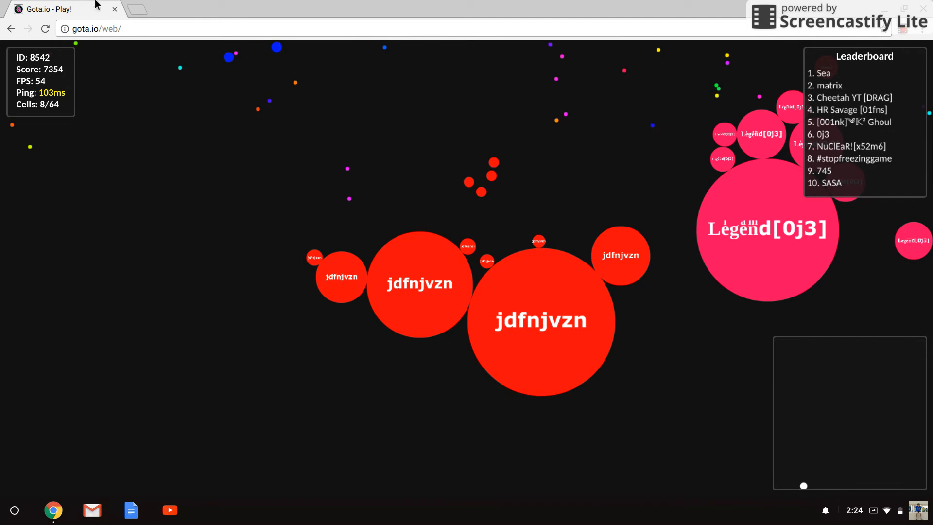
{"action": "mouse_move", "coordinate": [65, 35]}
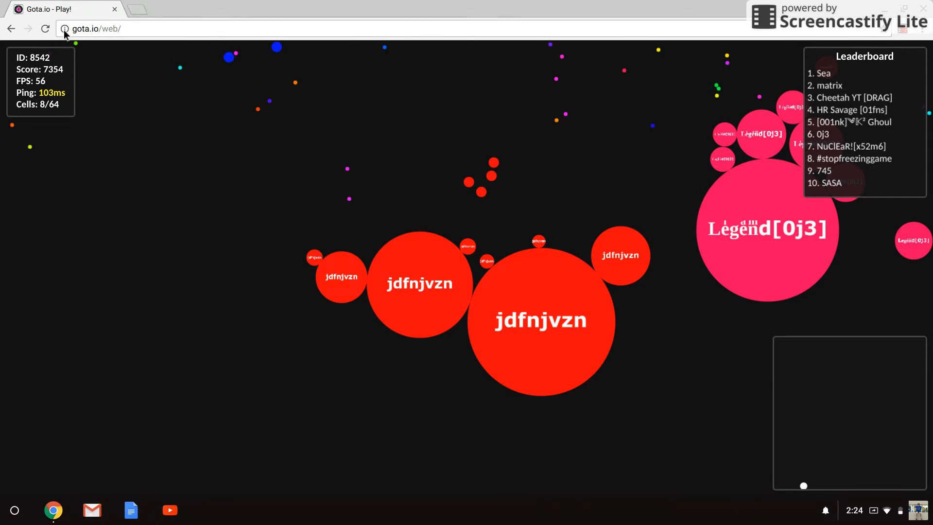
Reload the frozen Gota.io page from Chrome's toolbar and confirm the reload
{"action": "left_click", "coordinate": [45, 29]}
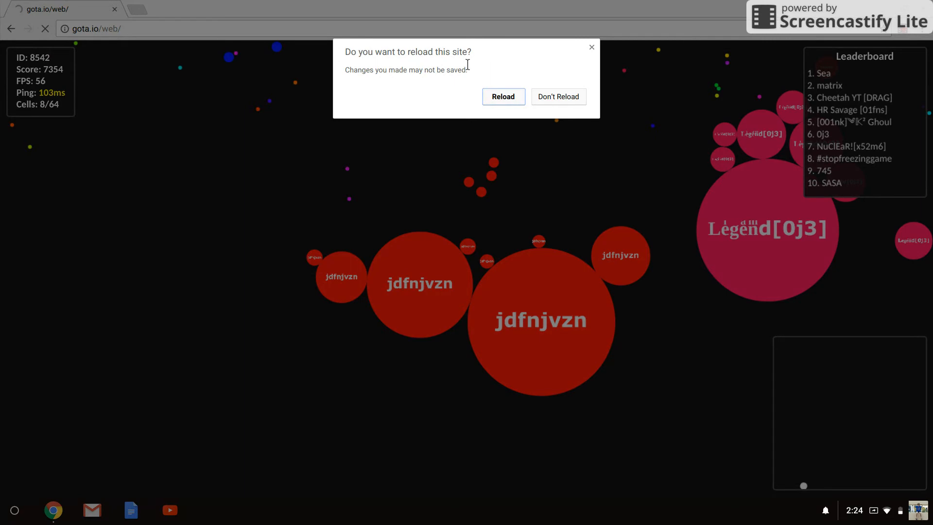
{"action": "left_click", "coordinate": [503, 96]}
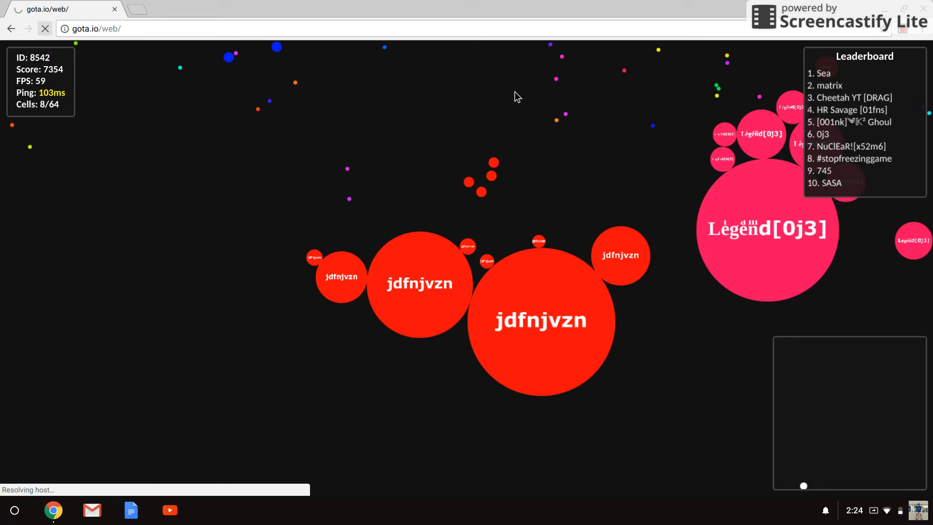
{"action": "mouse_move", "coordinate": [297, 227]}
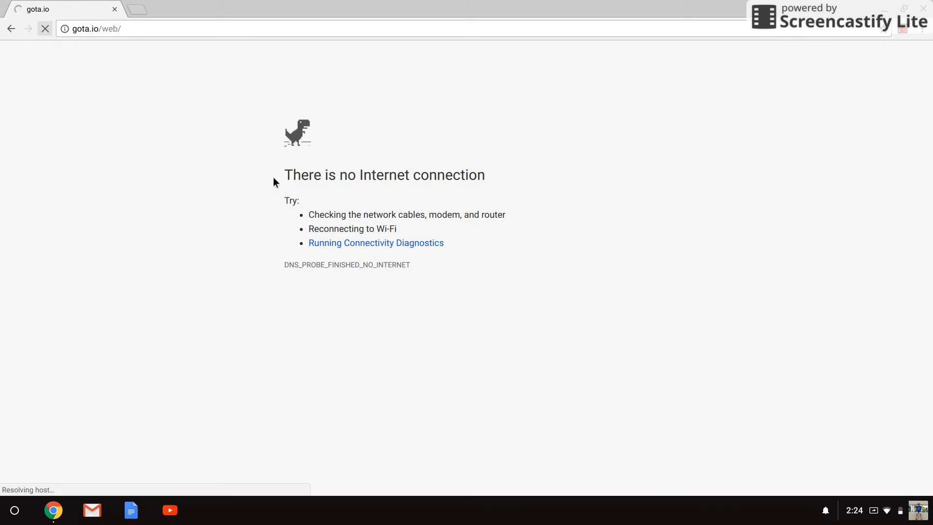
{"action": "mouse_move", "coordinate": [278, 176]}
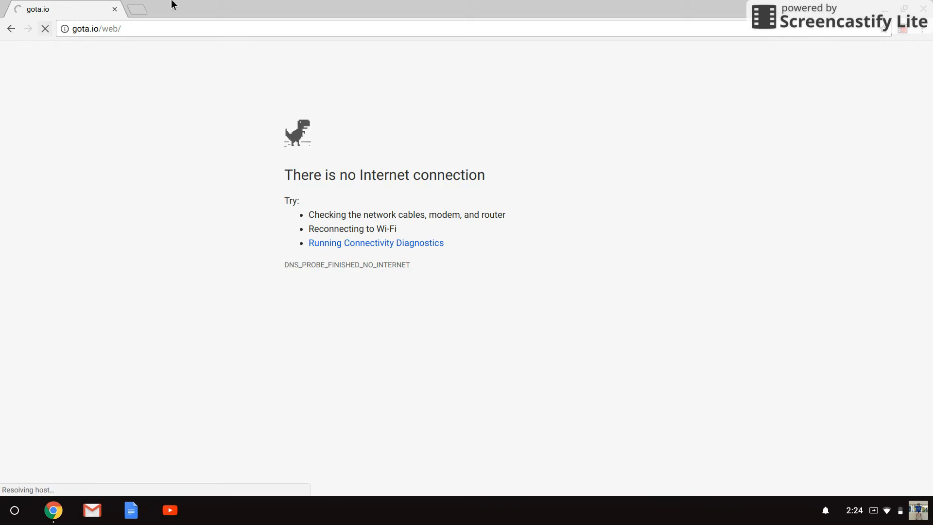
Run Chrome's connectivity diagnostics for the no-Internet error, close the report, and start a new tab
{"action": "left_click", "coordinate": [376, 243]}
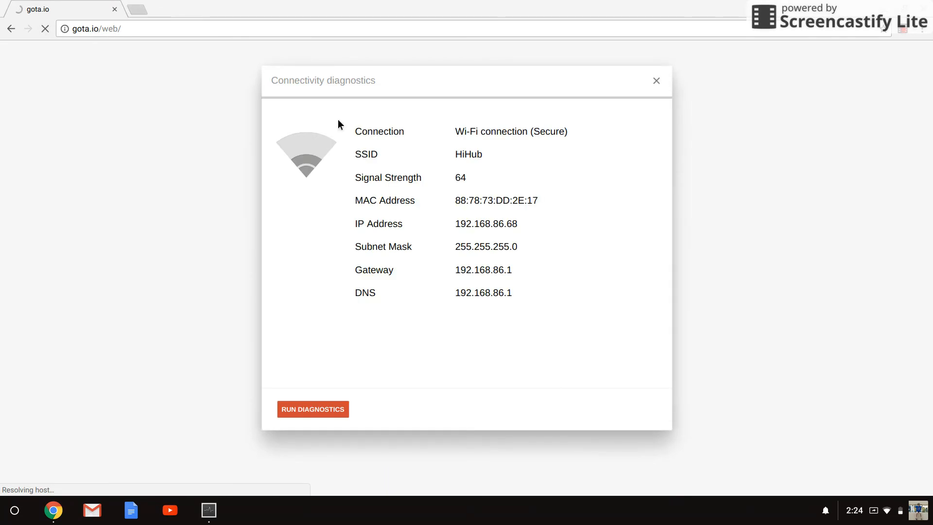
{"action": "left_click", "coordinate": [657, 80]}
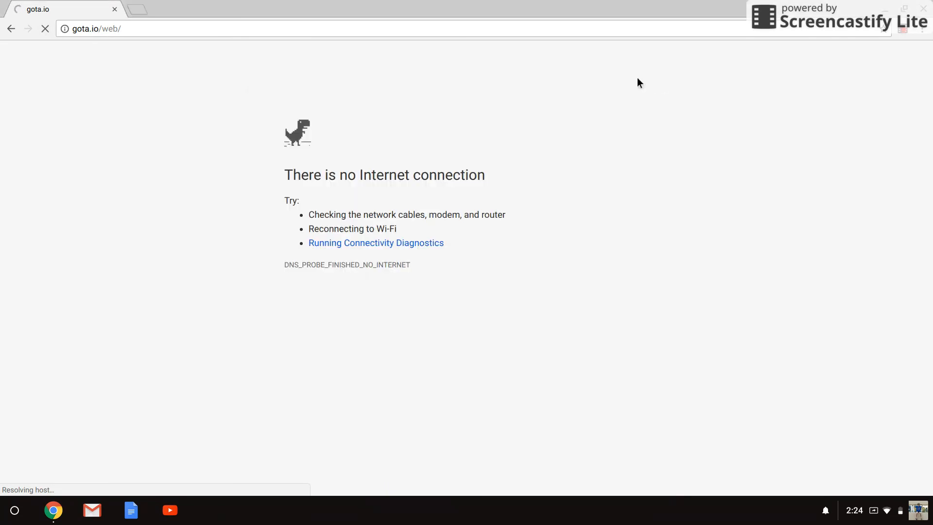
{"action": "left_click", "coordinate": [137, 9]}
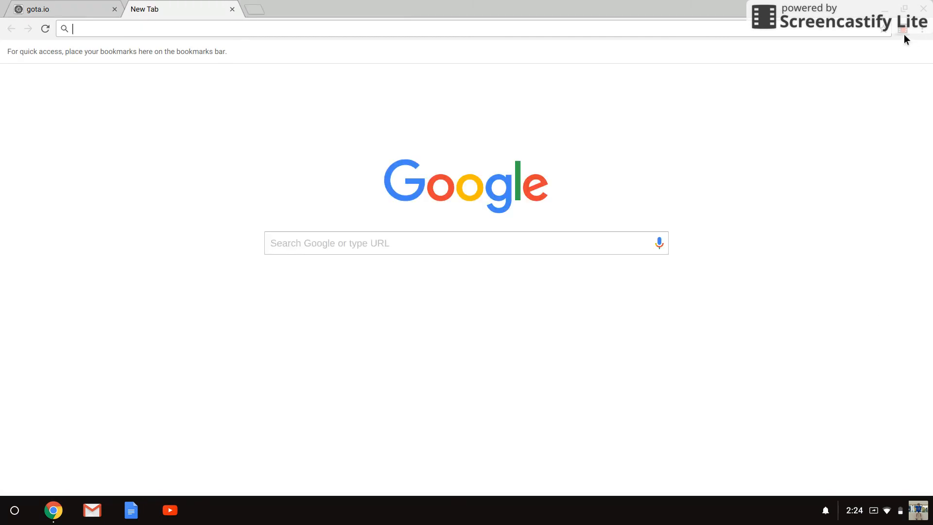
{"action": "mouse_move", "coordinate": [904, 33]}
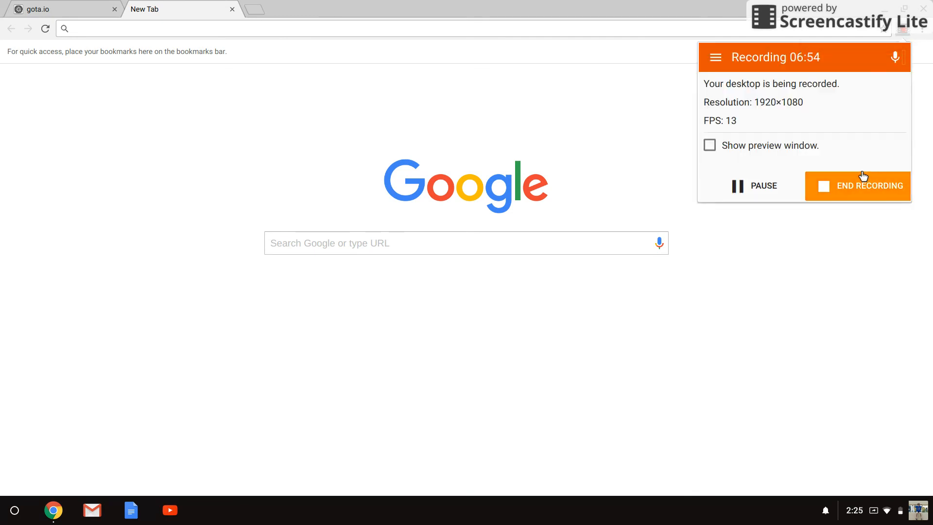
Load gota.io from the new tab's address bar to reach the welcome homepage
{"action": "left_click", "coordinate": [59, 9]}
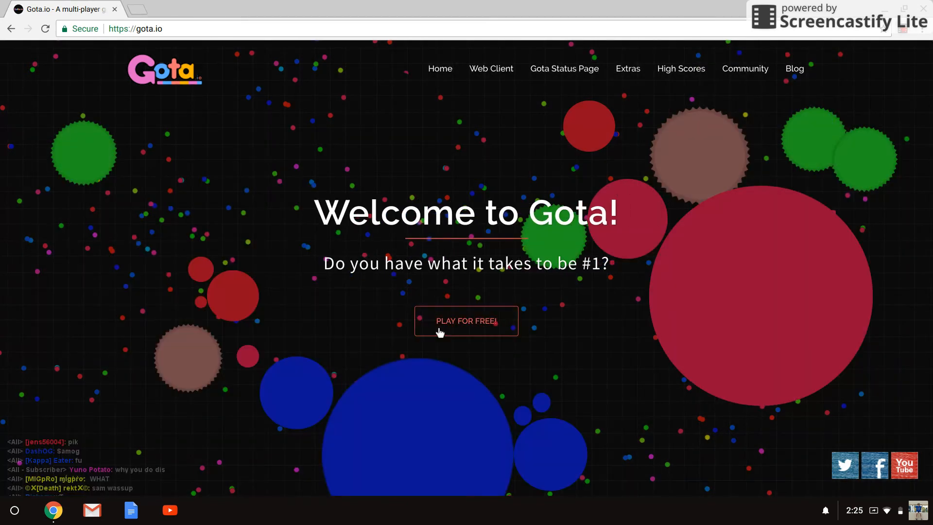
Start playing on the Eris server and skip the AdinPlay video ad to begin the match
{"action": "left_click", "coordinate": [466, 320]}
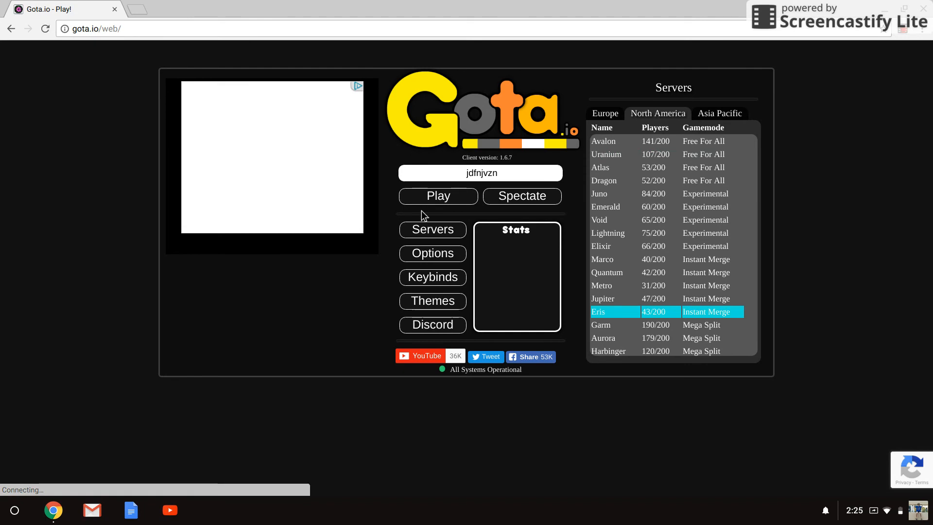
{"action": "left_click", "coordinate": [437, 196]}
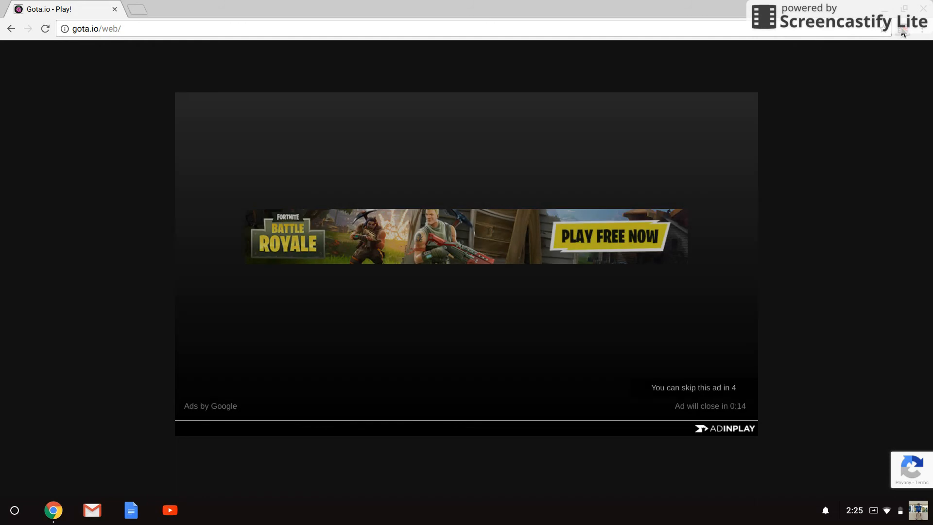
{"action": "left_click", "coordinate": [903, 32]}
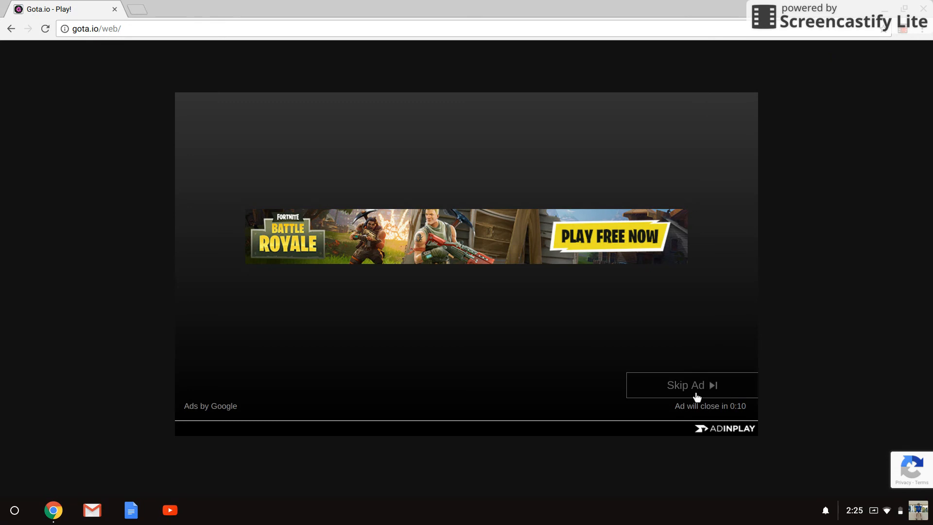
{"action": "left_click", "coordinate": [686, 385]}
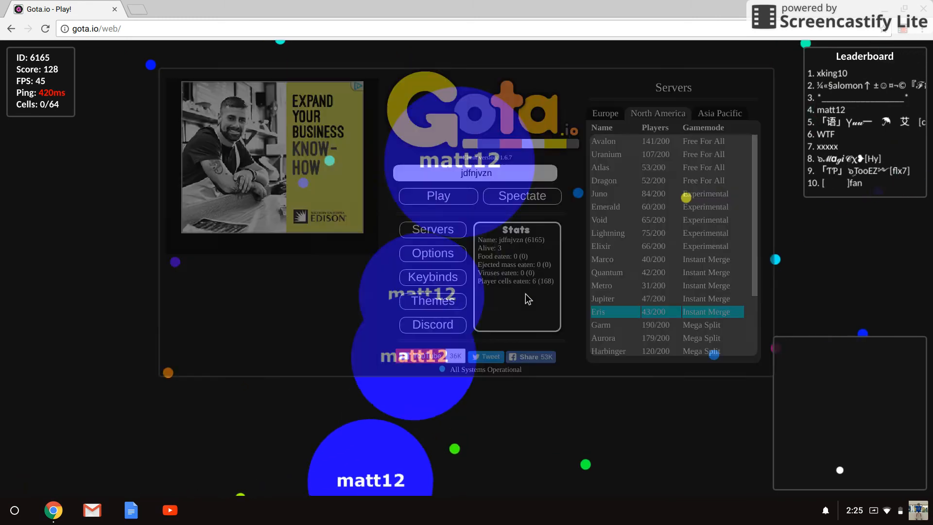
Spawn into Eris as jdfnjvzn and split the cell repeatedly while feeding
{"action": "left_click", "coordinate": [437, 196]}
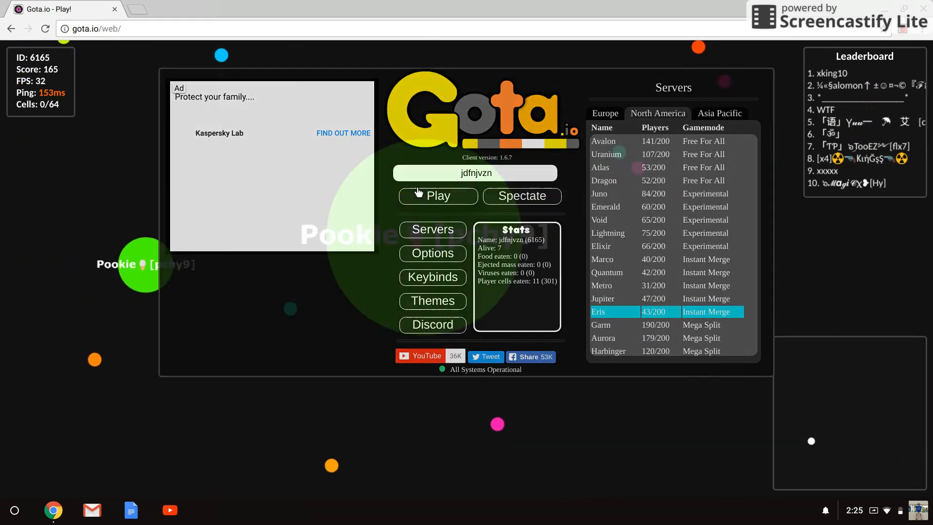
{"action": "left_click", "coordinate": [437, 196]}
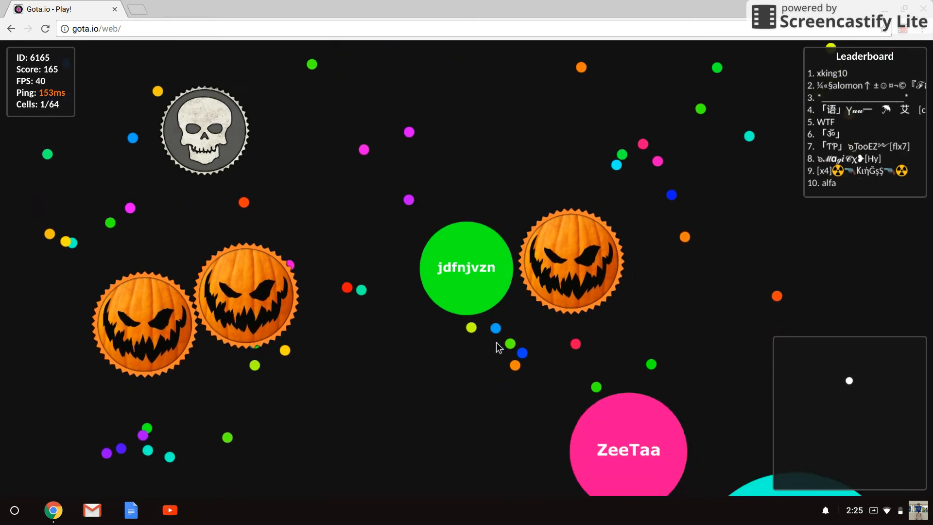
{"action": "mouse_move", "coordinate": [415, 191]}
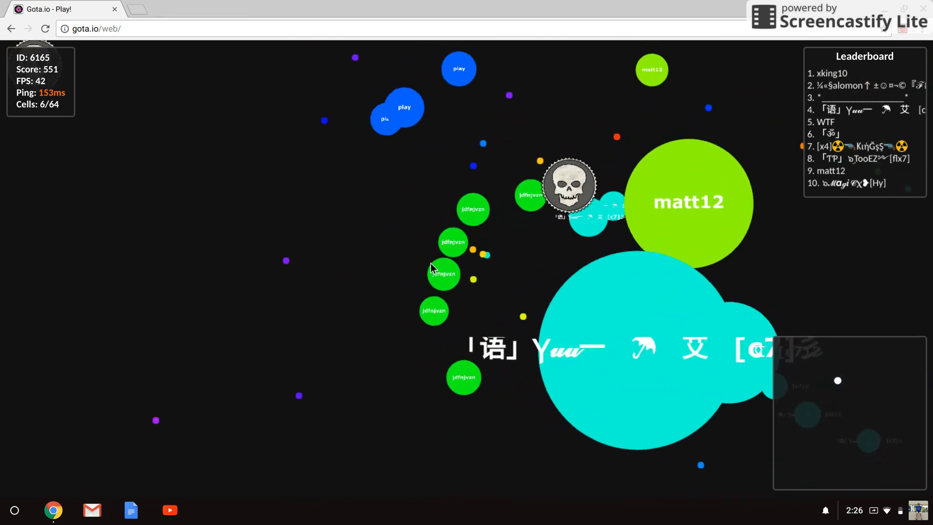
{"action": "mouse_move", "coordinate": [443, 297]}
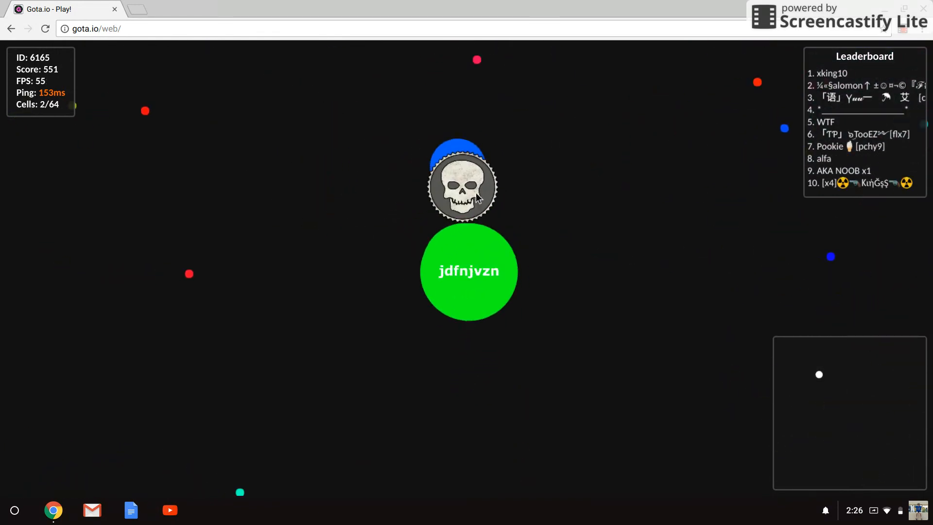
{"action": "key", "text": "space"}
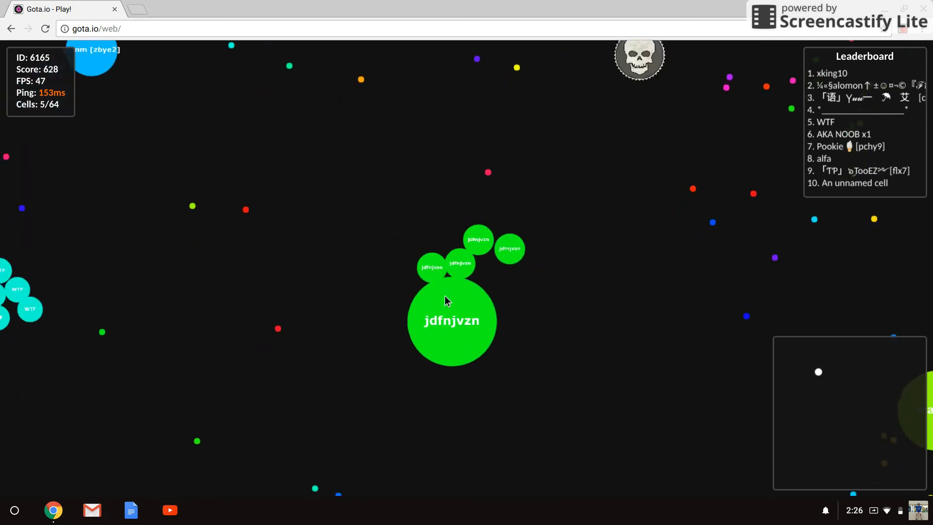
{"action": "key", "text": "space"}
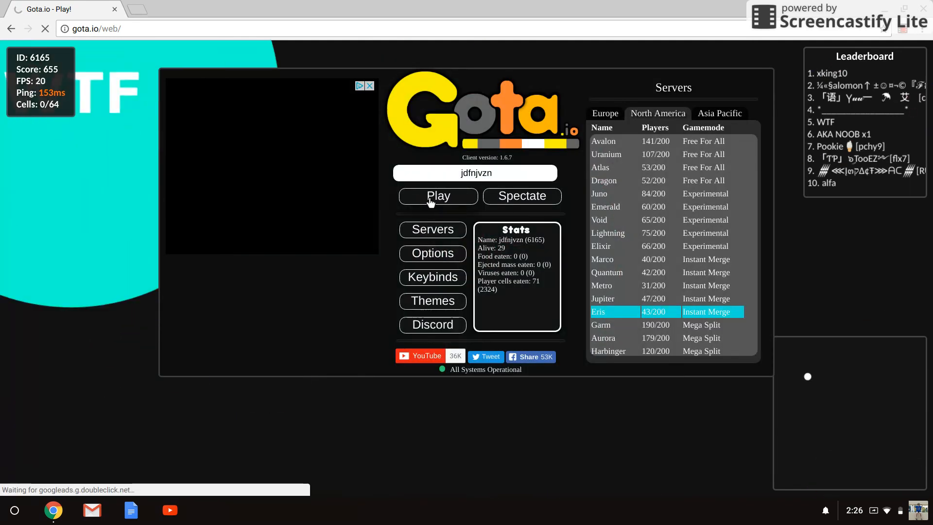
Respawn after being eaten and split the new cell in two, reaching score 655
{"action": "left_click", "coordinate": [437, 195]}
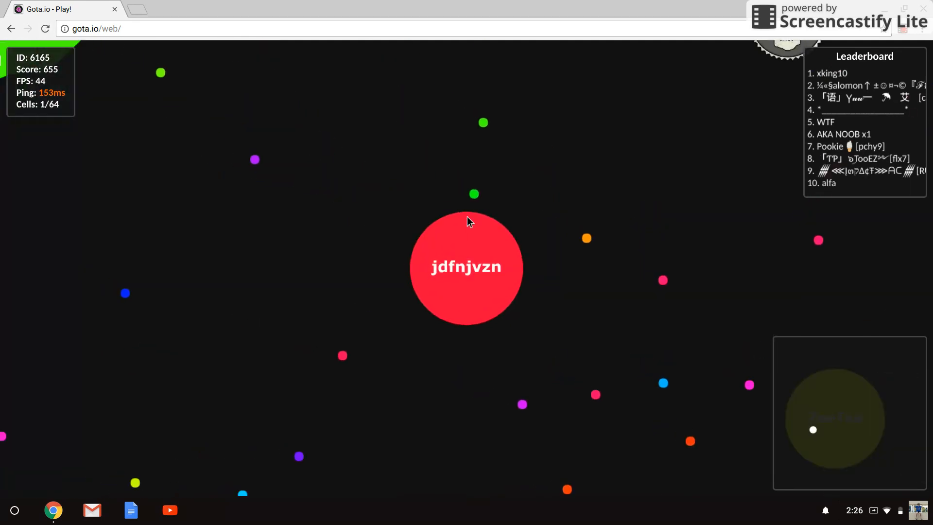
{"action": "key", "text": "space"}
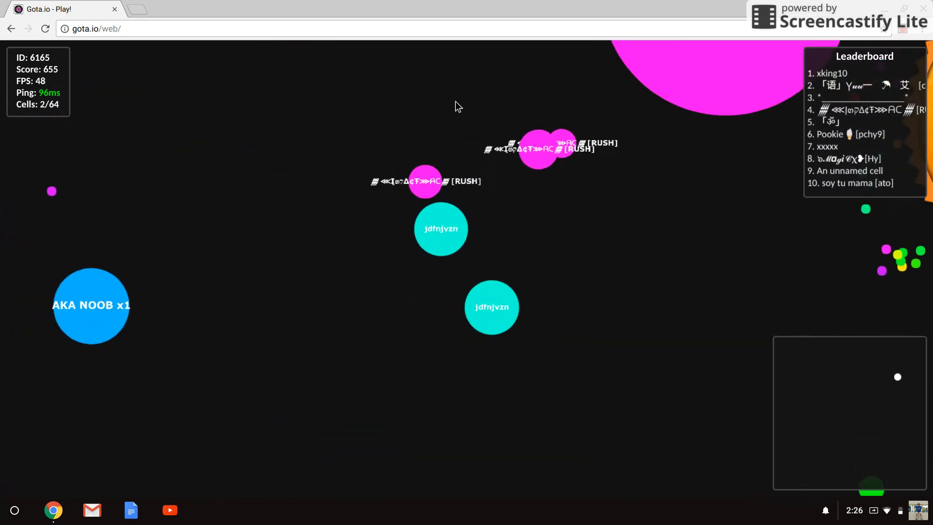
{"action": "mouse_move", "coordinate": [729, 380]}
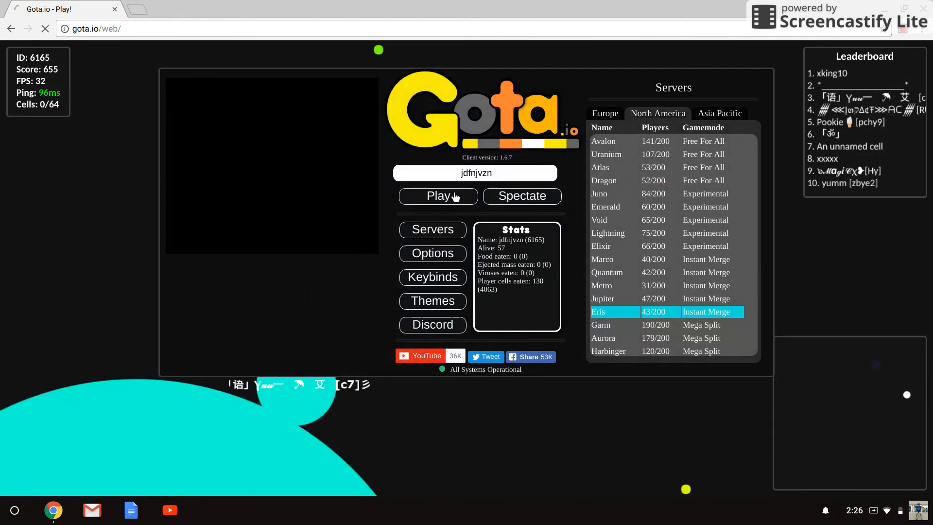
Respawn twice on Eris and split the cell to grab food, pushing the score to 892
{"action": "left_click", "coordinate": [437, 196]}
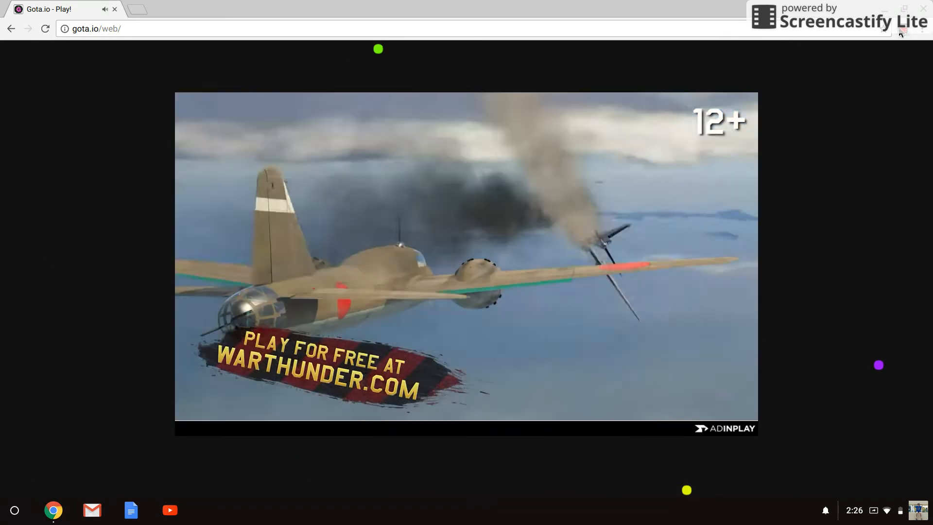
{"action": "left_click", "coordinate": [901, 32]}
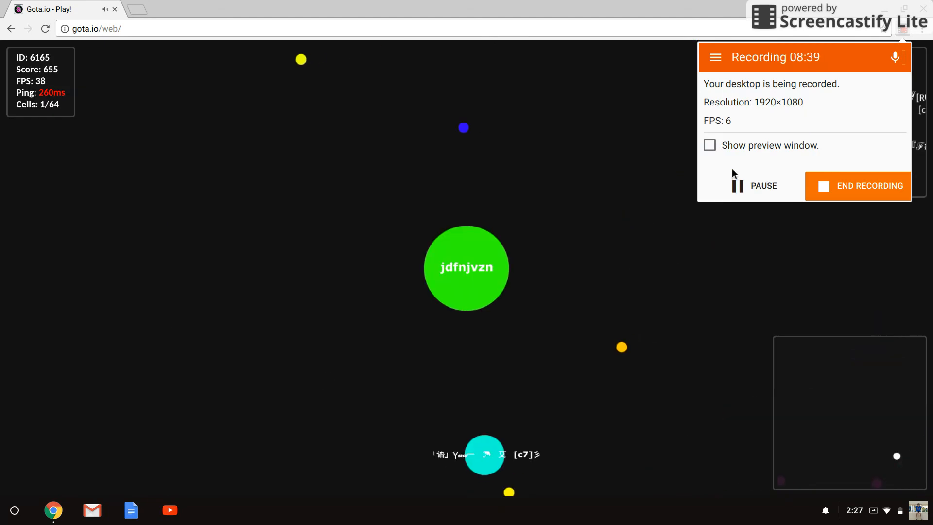
{"action": "mouse_move", "coordinate": [476, 95]}
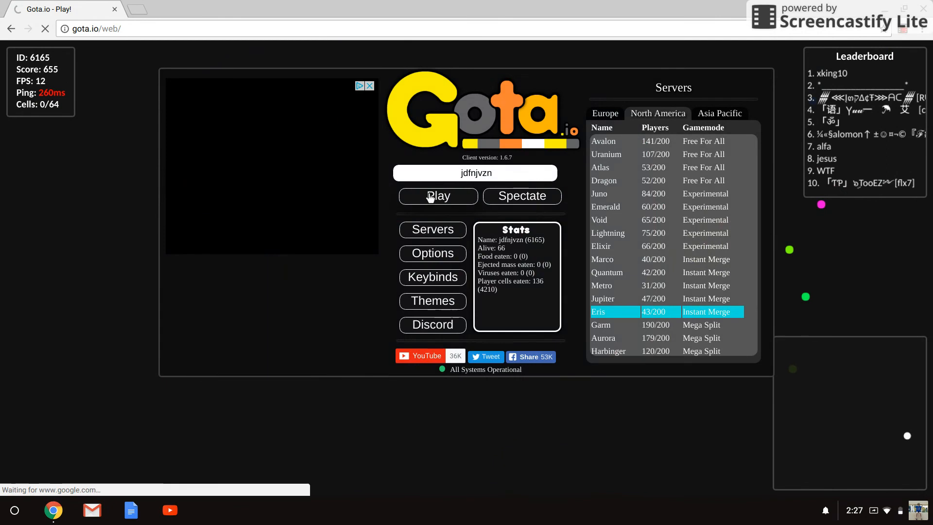
{"action": "left_click", "coordinate": [437, 196]}
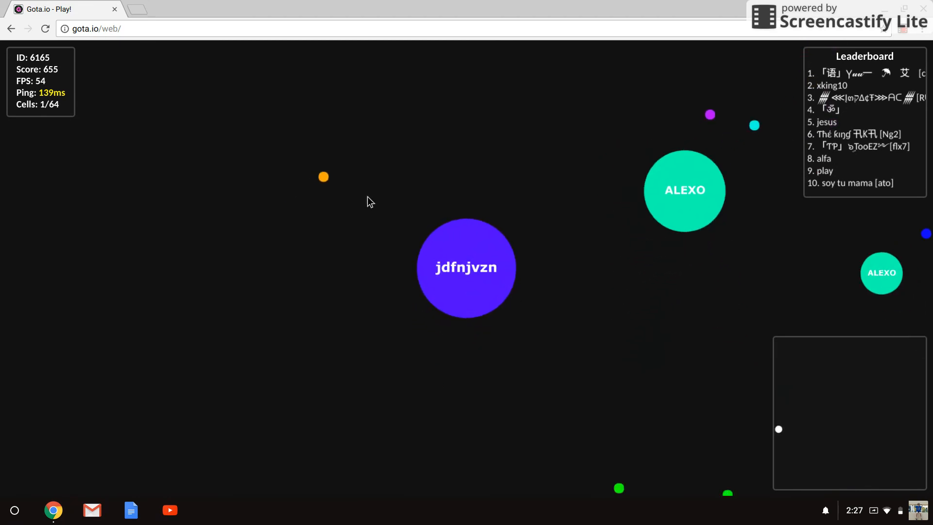
{"action": "key", "text": "space"}
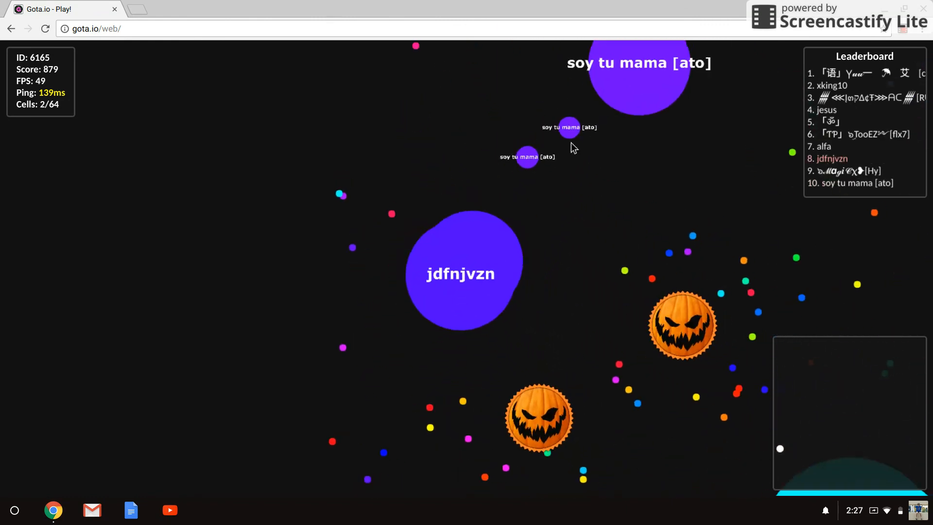
{"action": "key", "text": "space"}
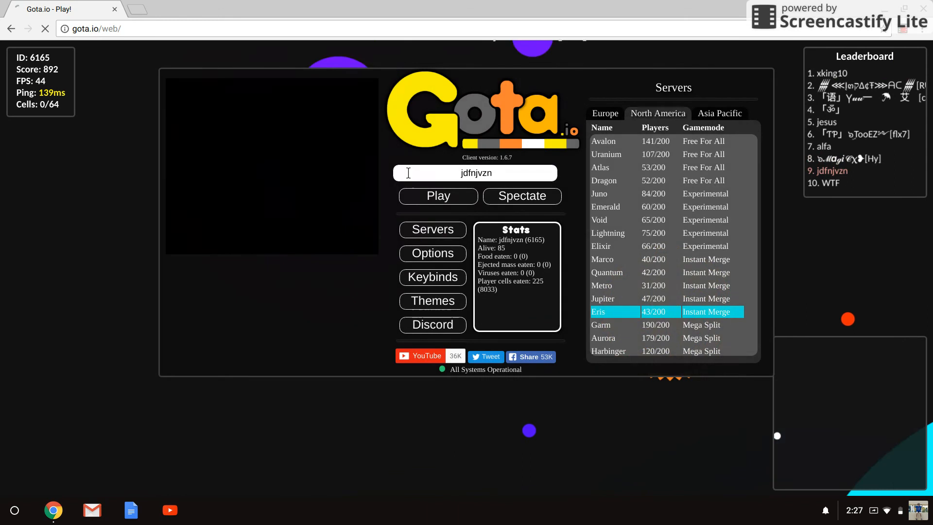
{"action": "left_click", "coordinate": [438, 195]}
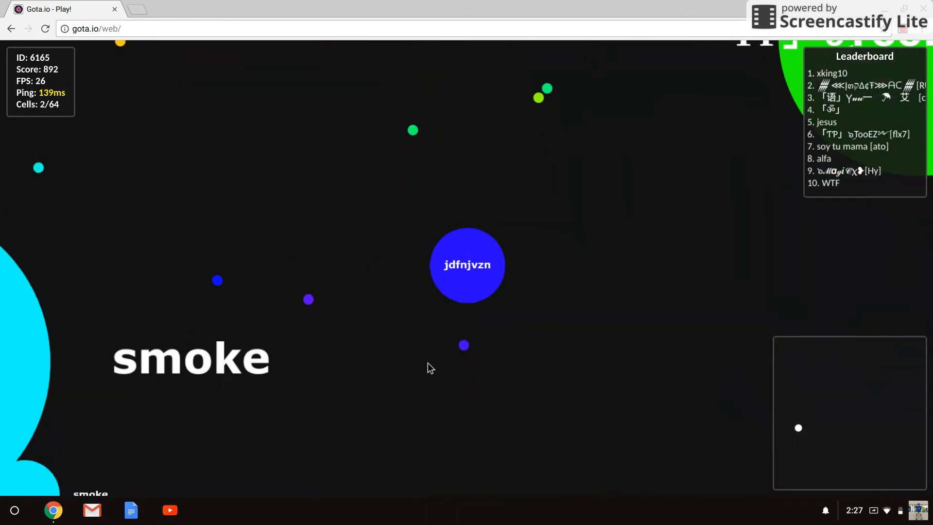
{"action": "key", "text": "space"}
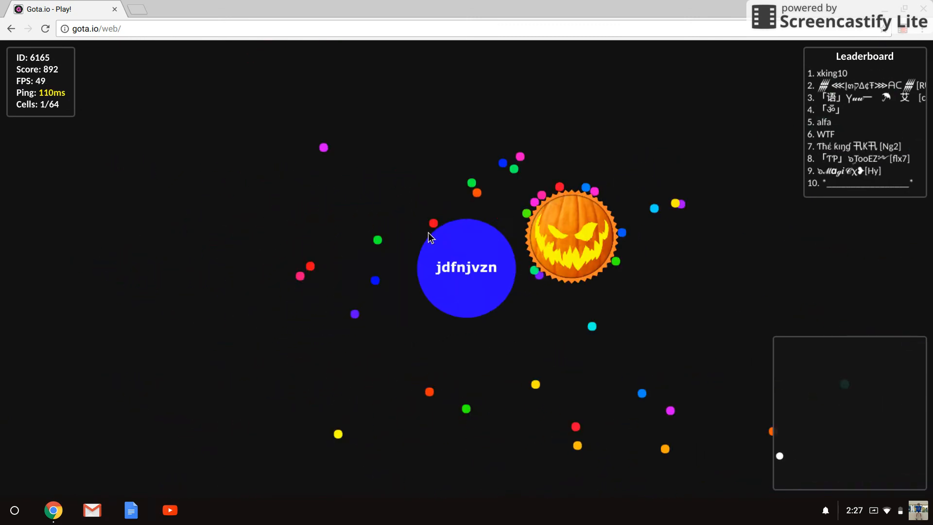
{"action": "key", "text": "space"}
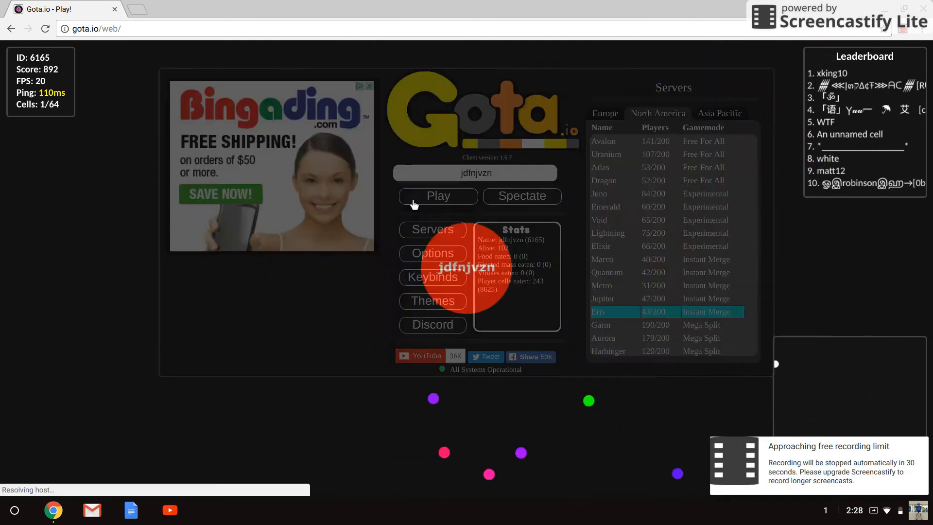
Respawn on Eris as a yellow jdfnjvzn cell and split it into three pieces
{"action": "left_click", "coordinate": [438, 196]}
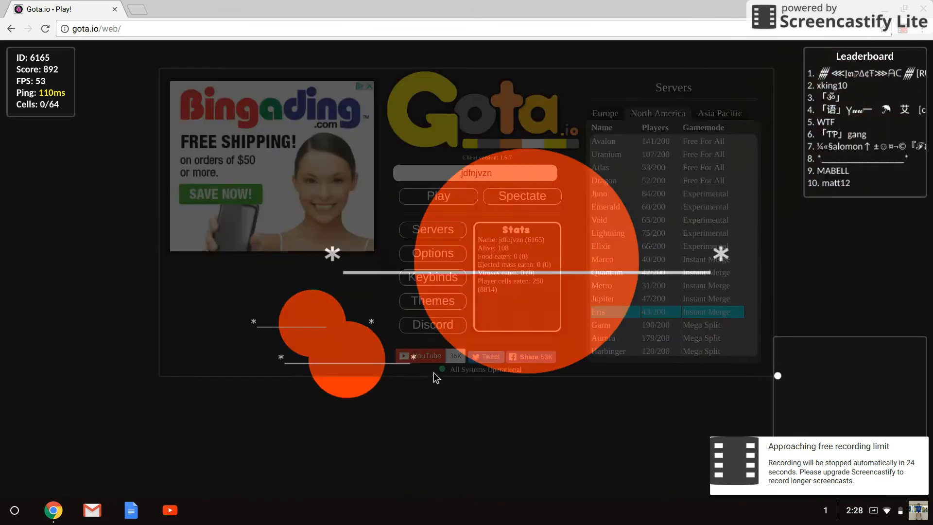
{"action": "left_click", "coordinate": [438, 196]}
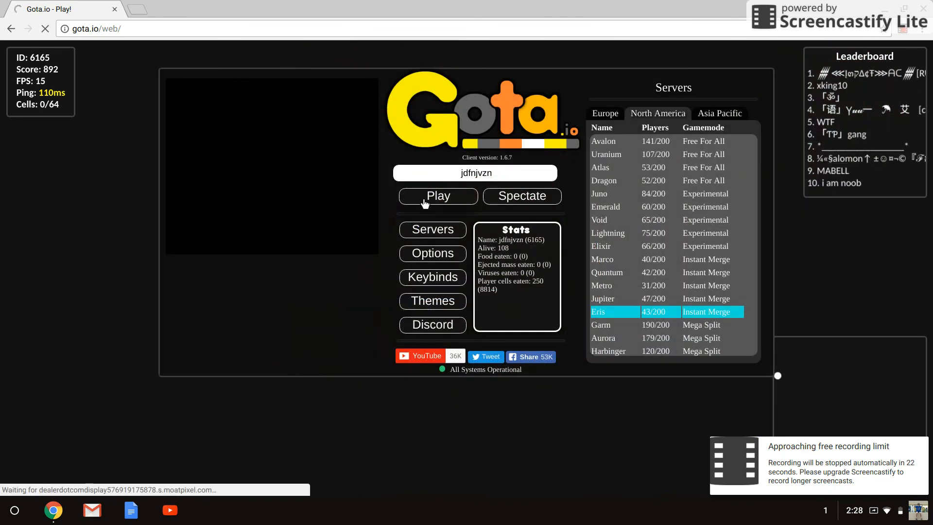
{"action": "left_click", "coordinate": [438, 196]}
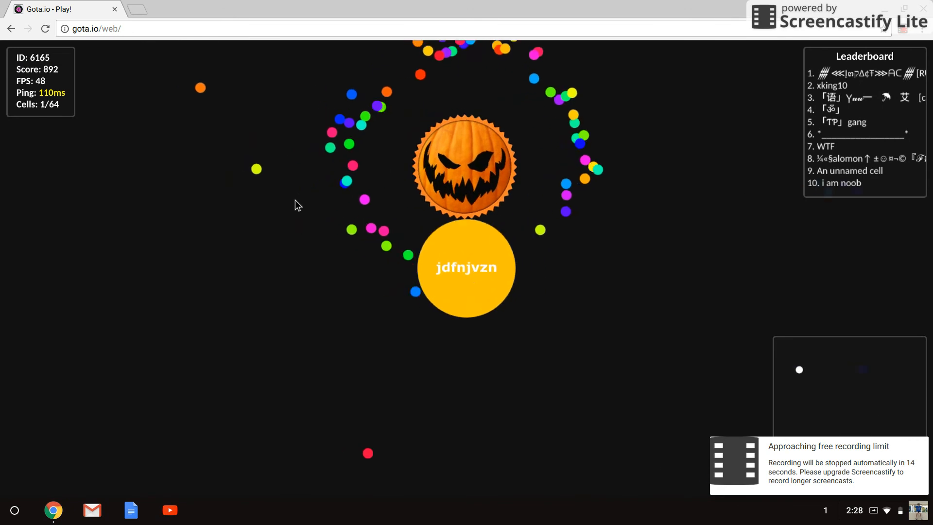
{"action": "key", "text": "space"}
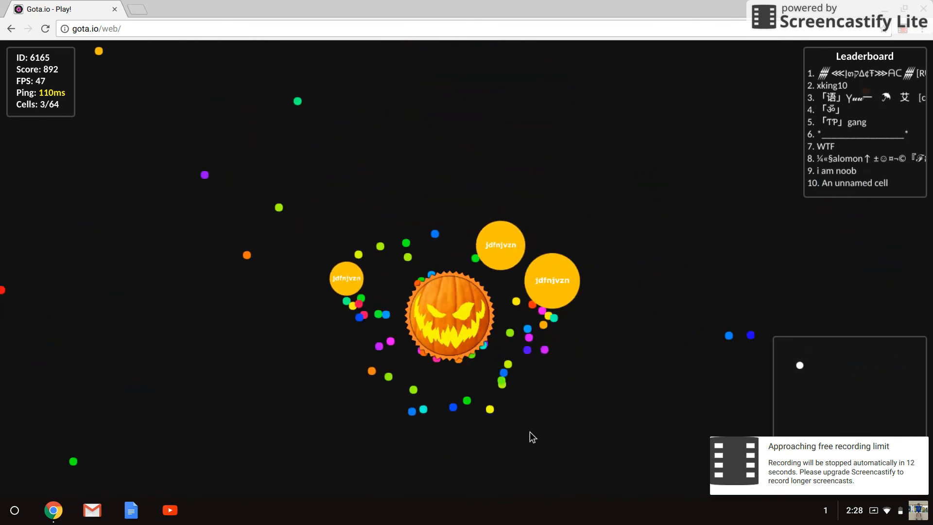